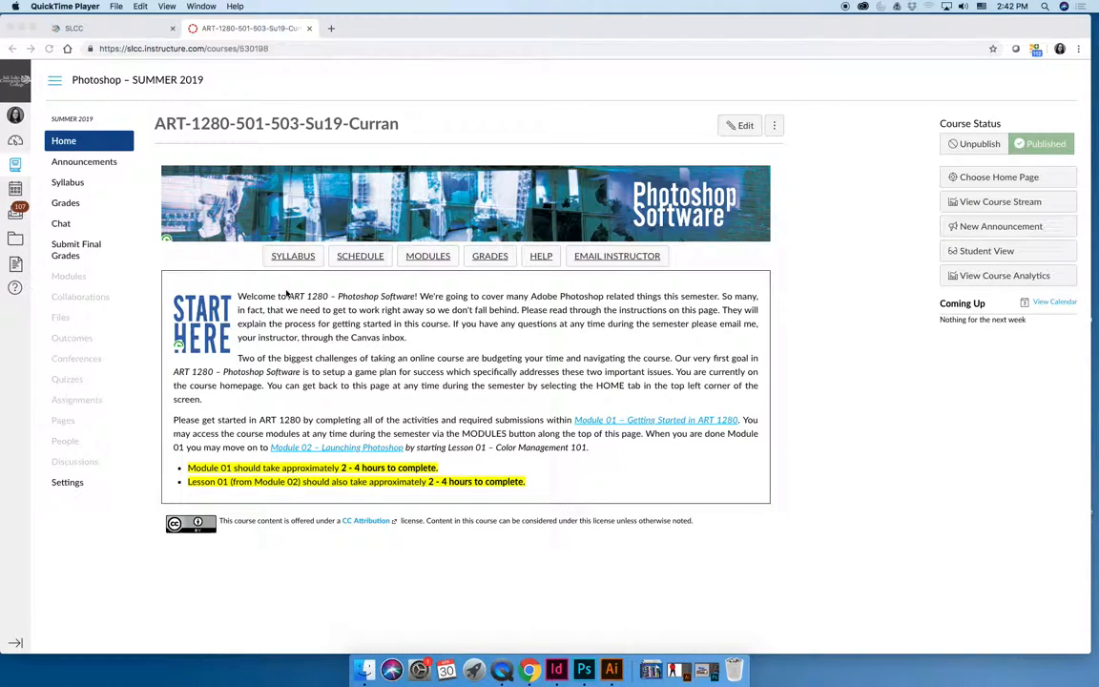
mouse_move(658, 283)
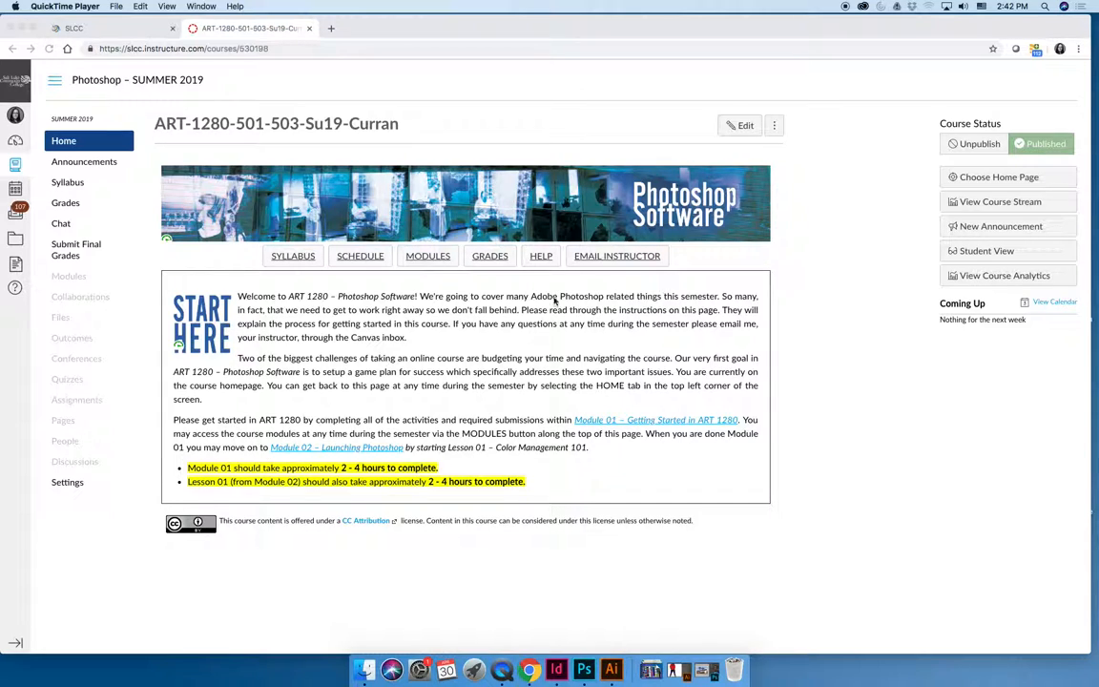
mouse_move(588, 281)
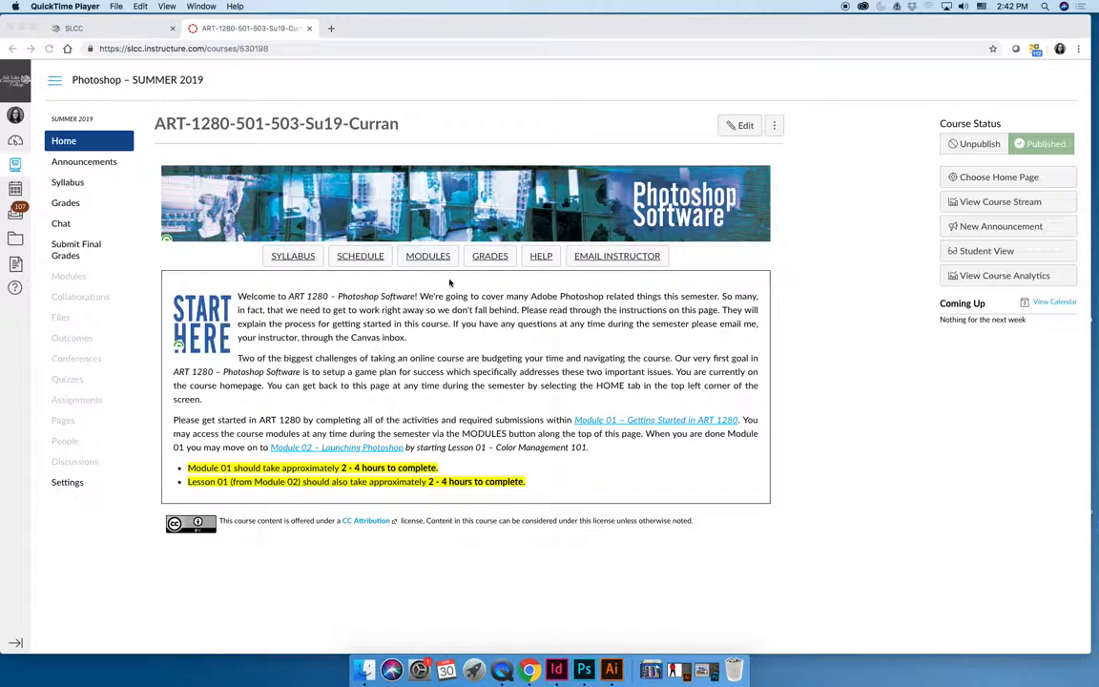
mouse_move(494, 268)
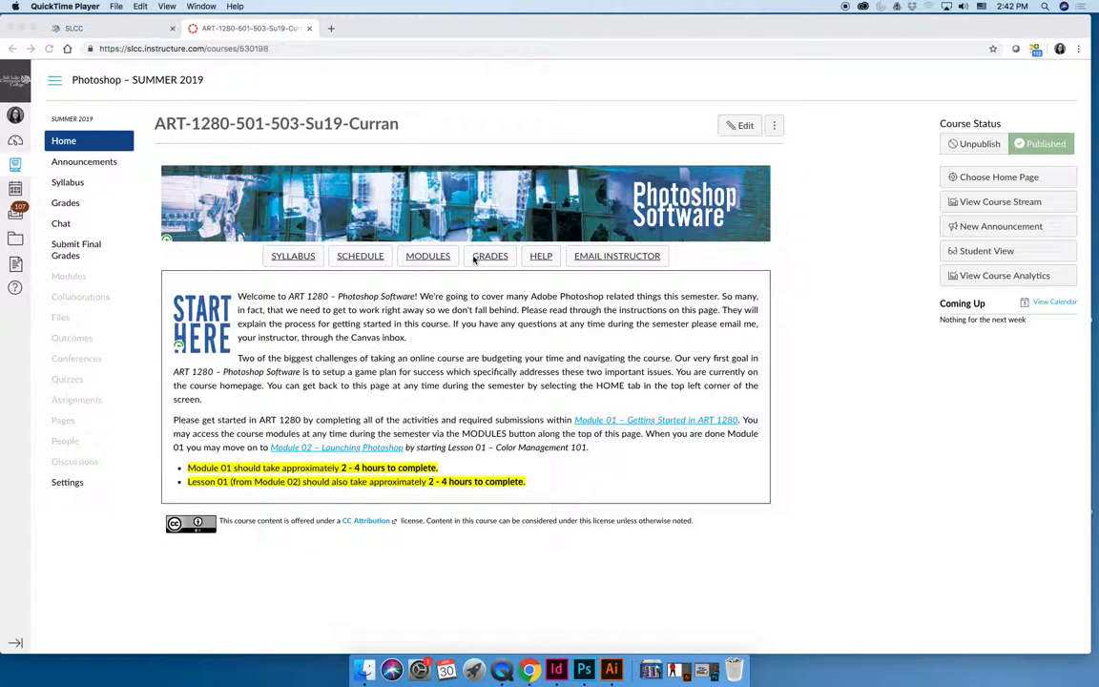
mouse_move(347, 267)
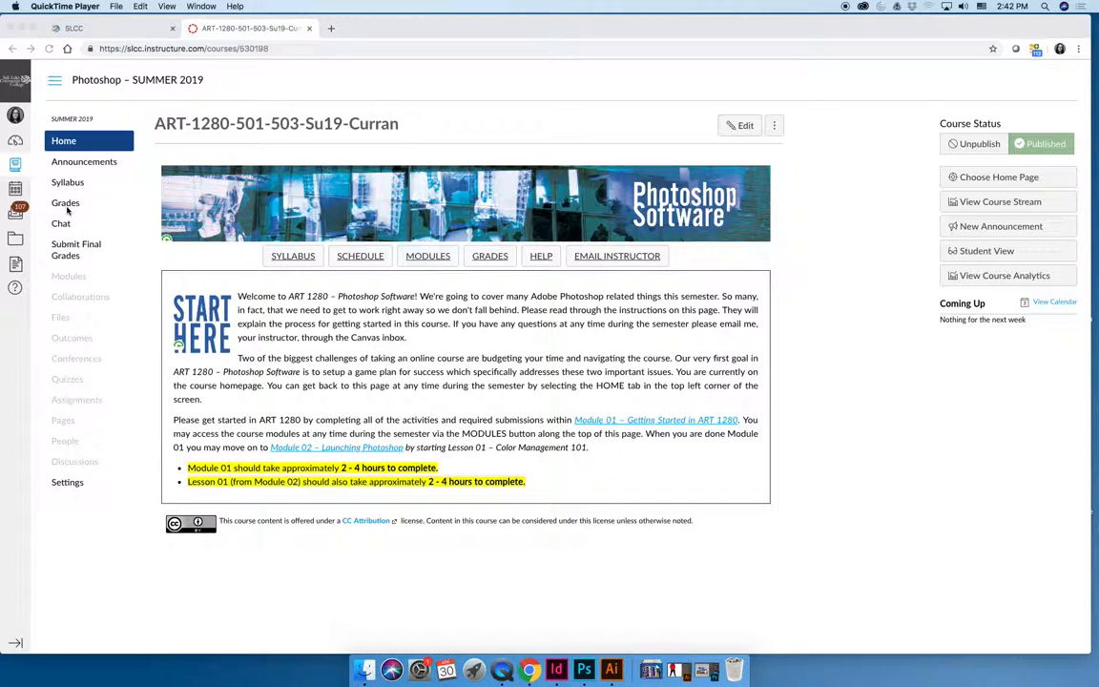
mouse_move(629, 263)
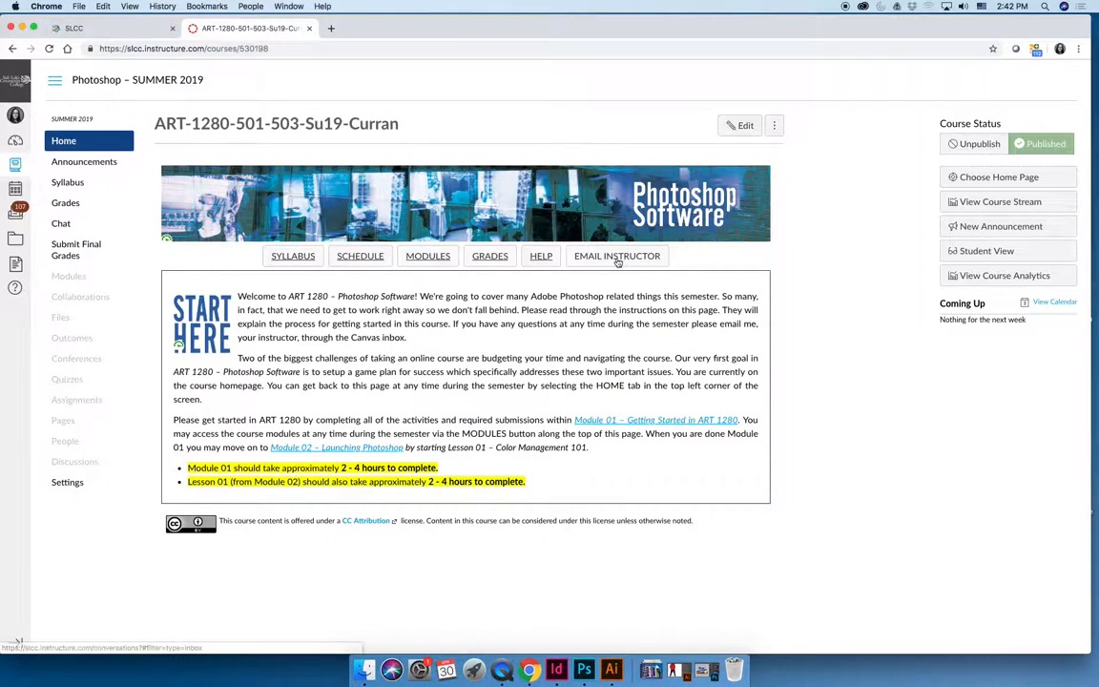
- Check Canvas help resources, then view the Semester Schedule at a Glance May/June 2019 calendar
click(616, 256)
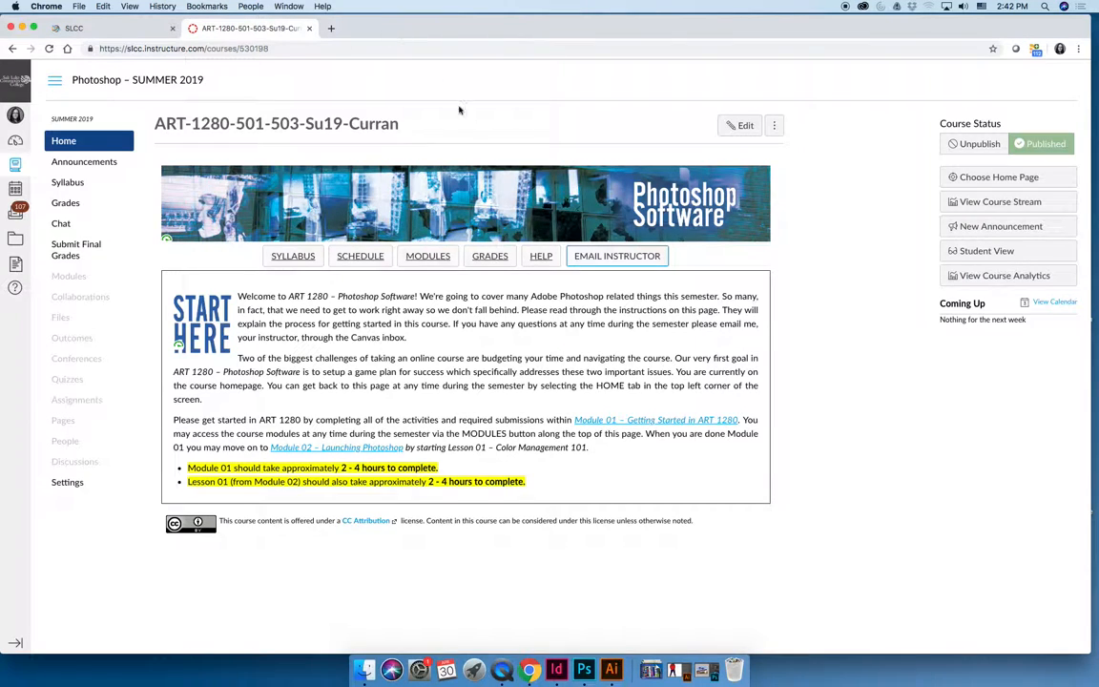
mouse_move(541, 256)
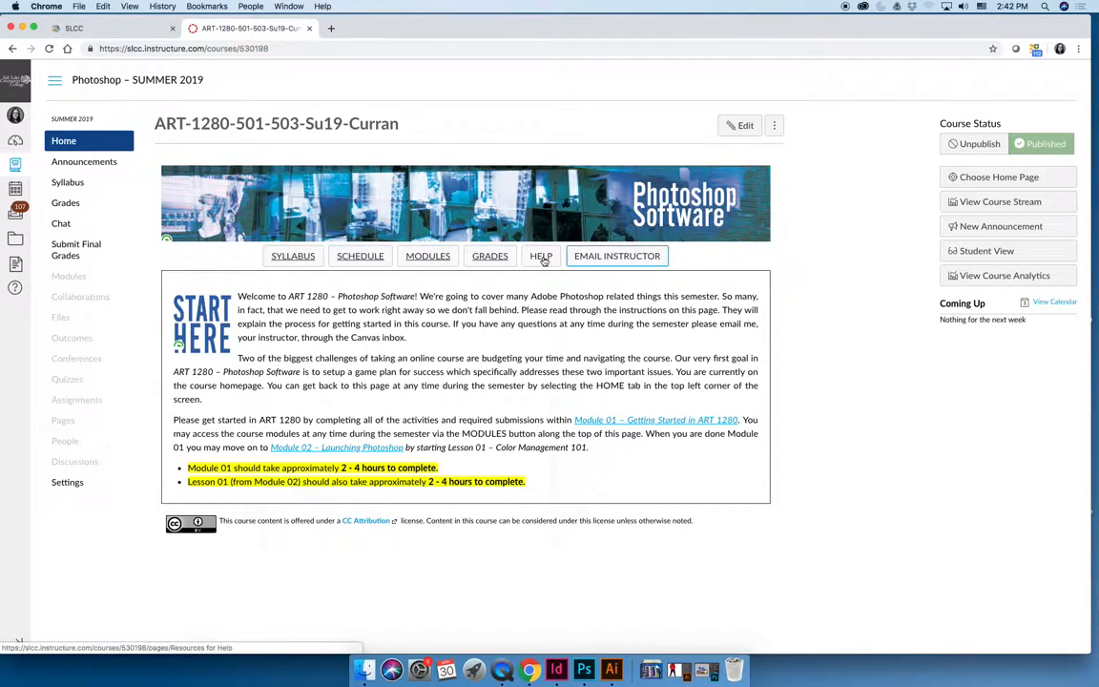
mouse_move(541, 256)
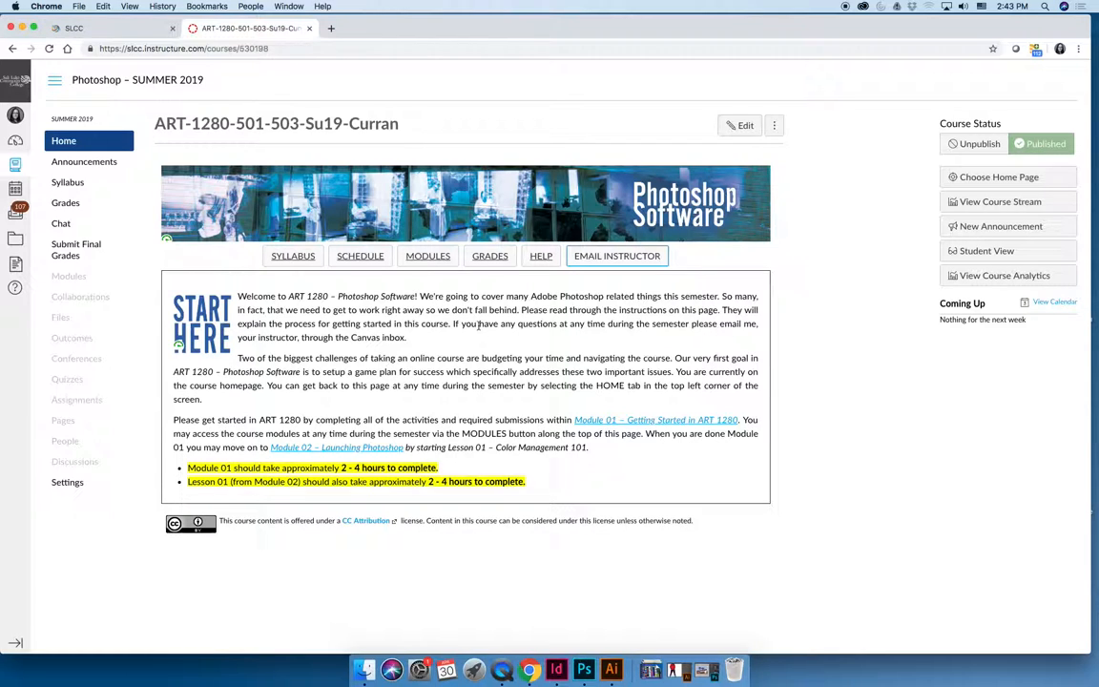
mouse_move(542, 256)
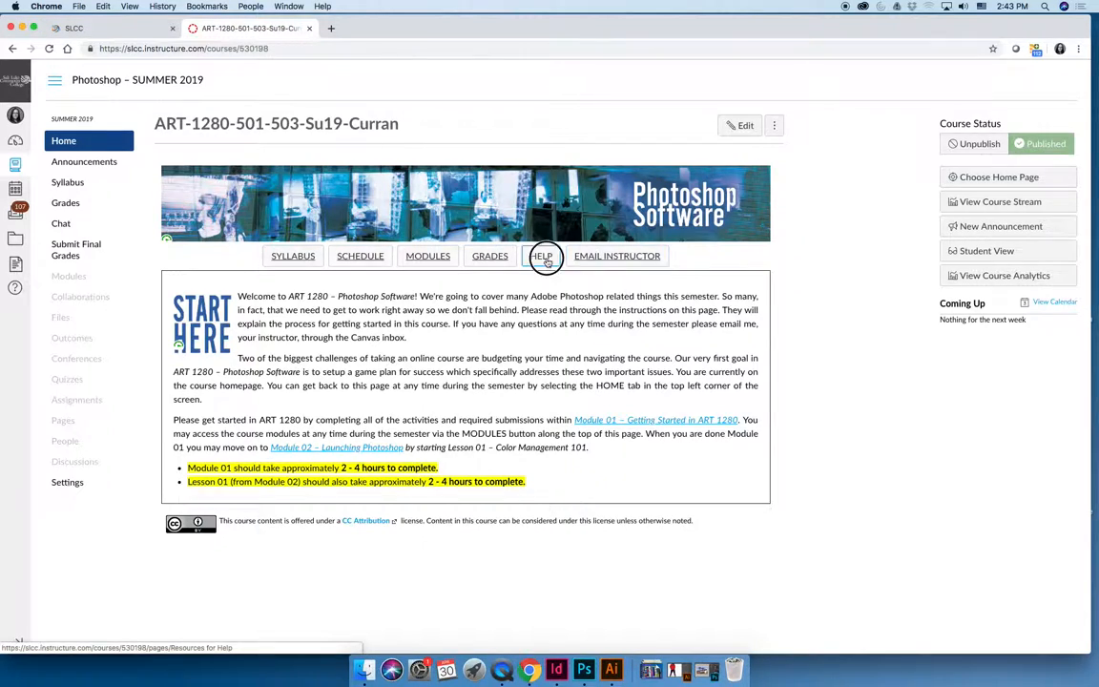
click(542, 256)
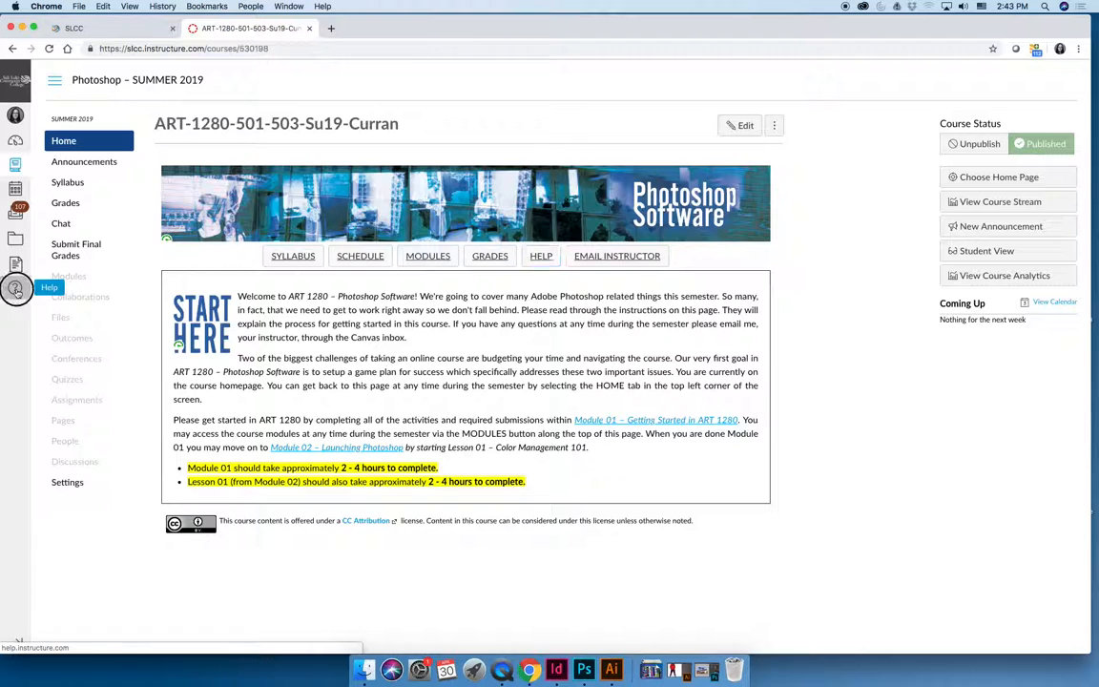
click(48, 288)
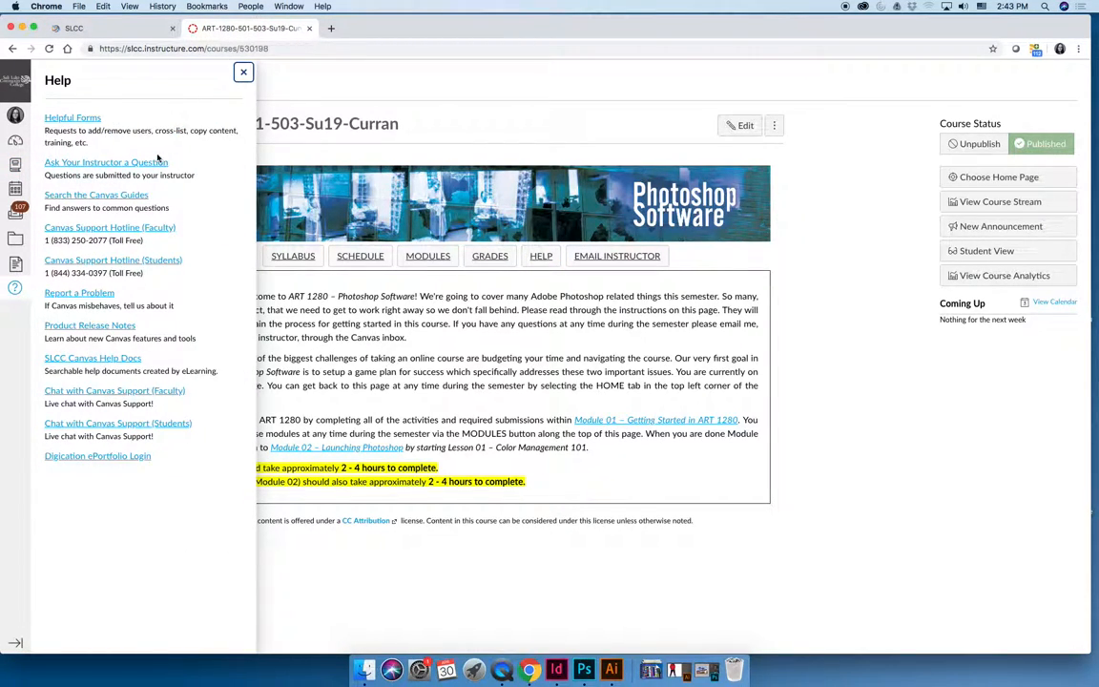
mouse_move(131, 537)
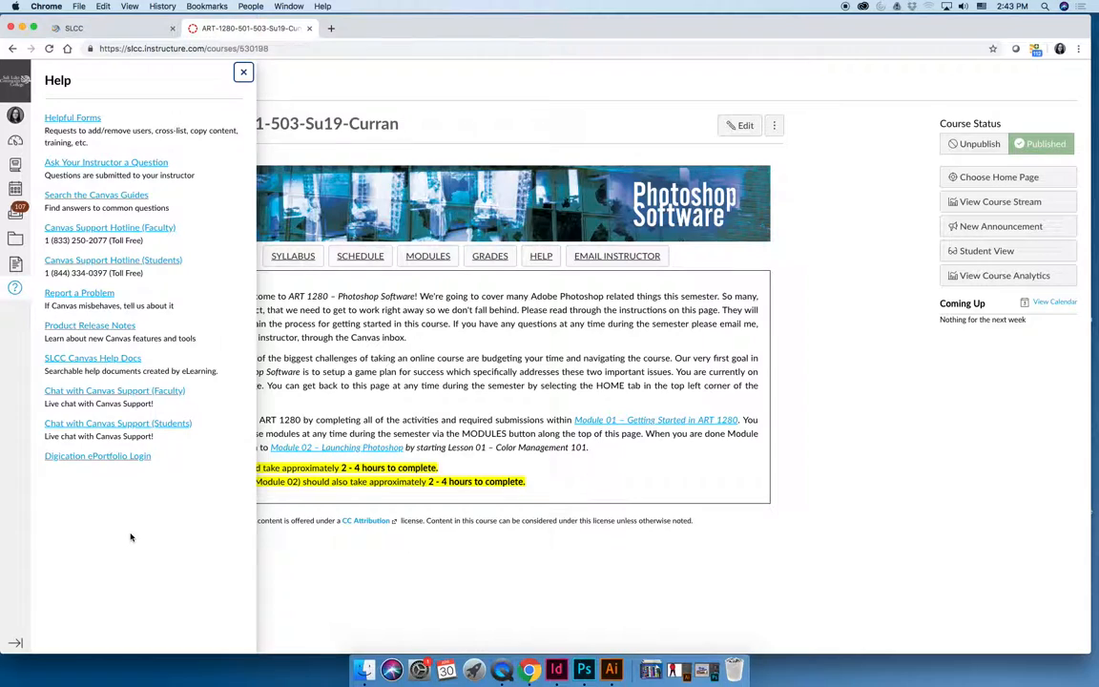
mouse_move(53, 377)
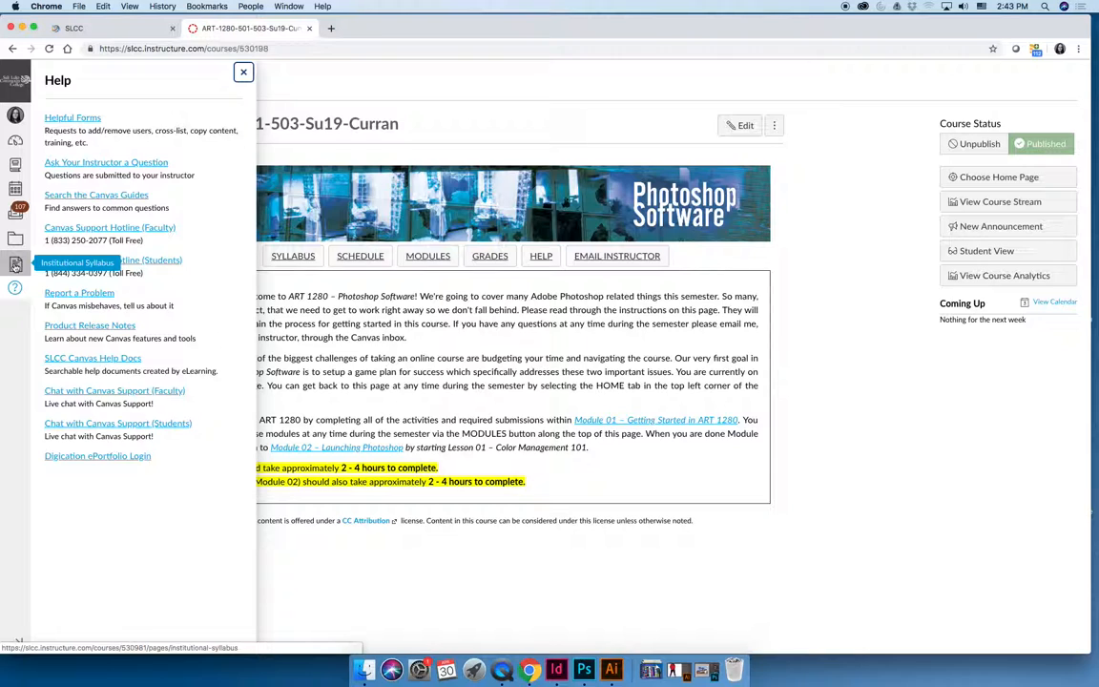
click(243, 71)
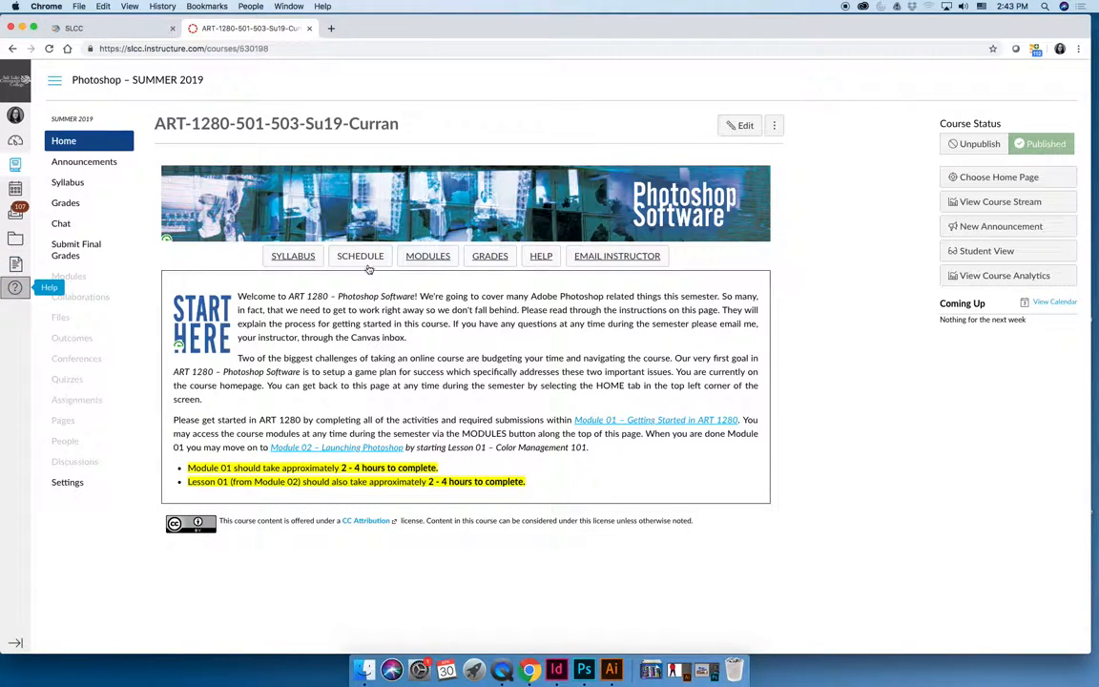
mouse_move(360, 256)
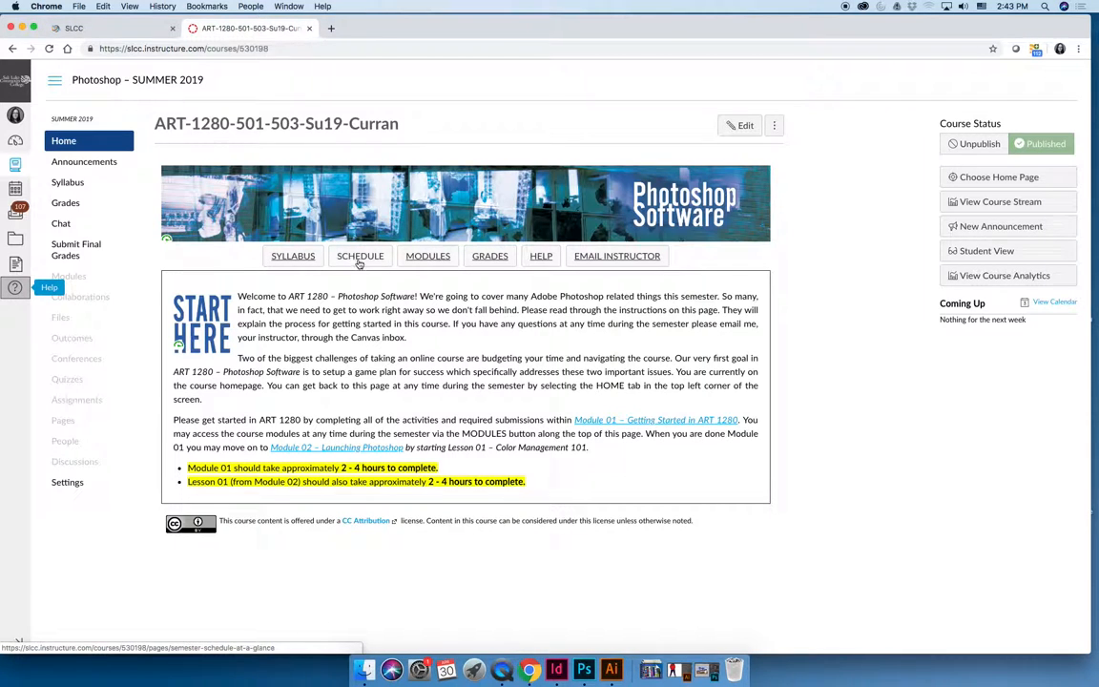
click(360, 255)
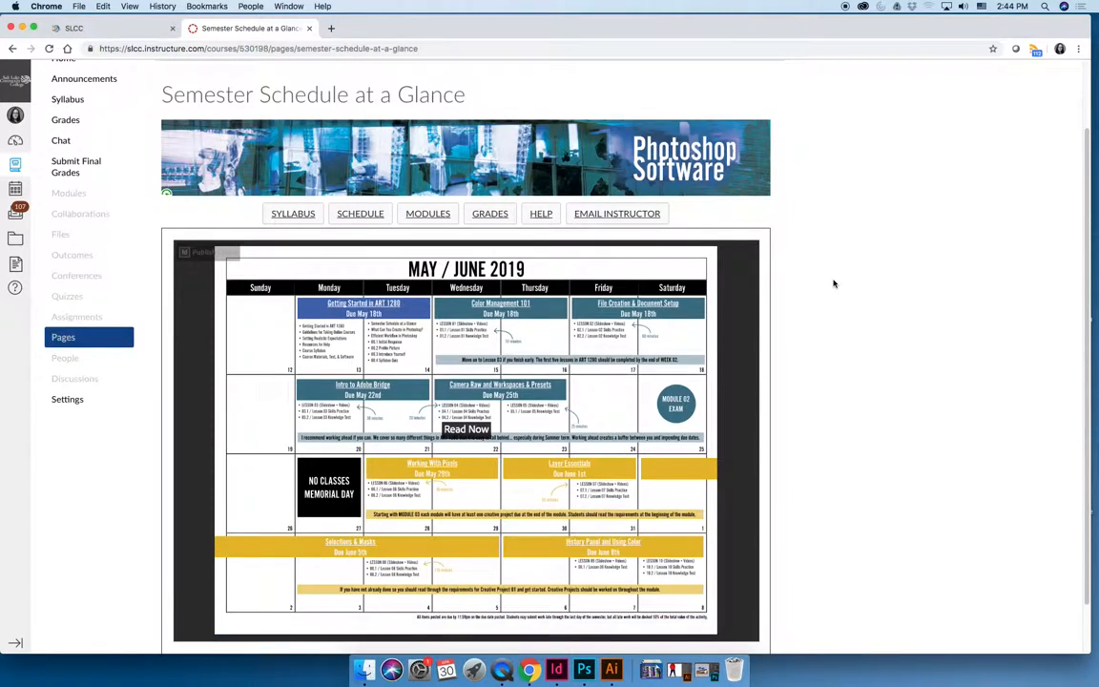
scroll(down, 3)
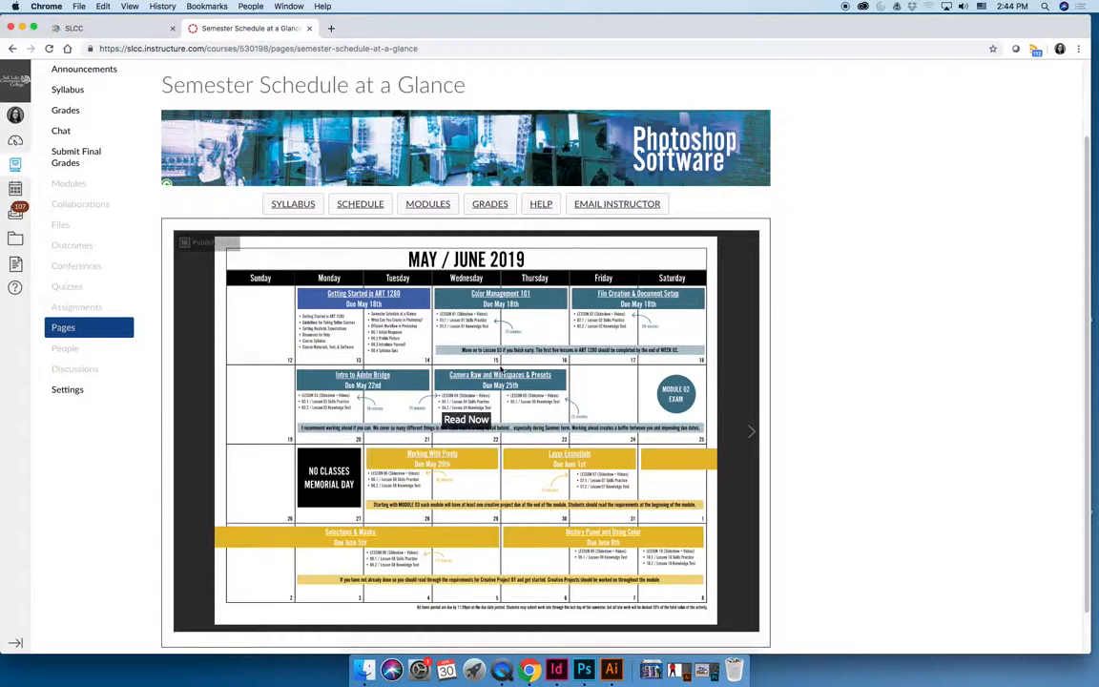
mouse_move(346, 342)
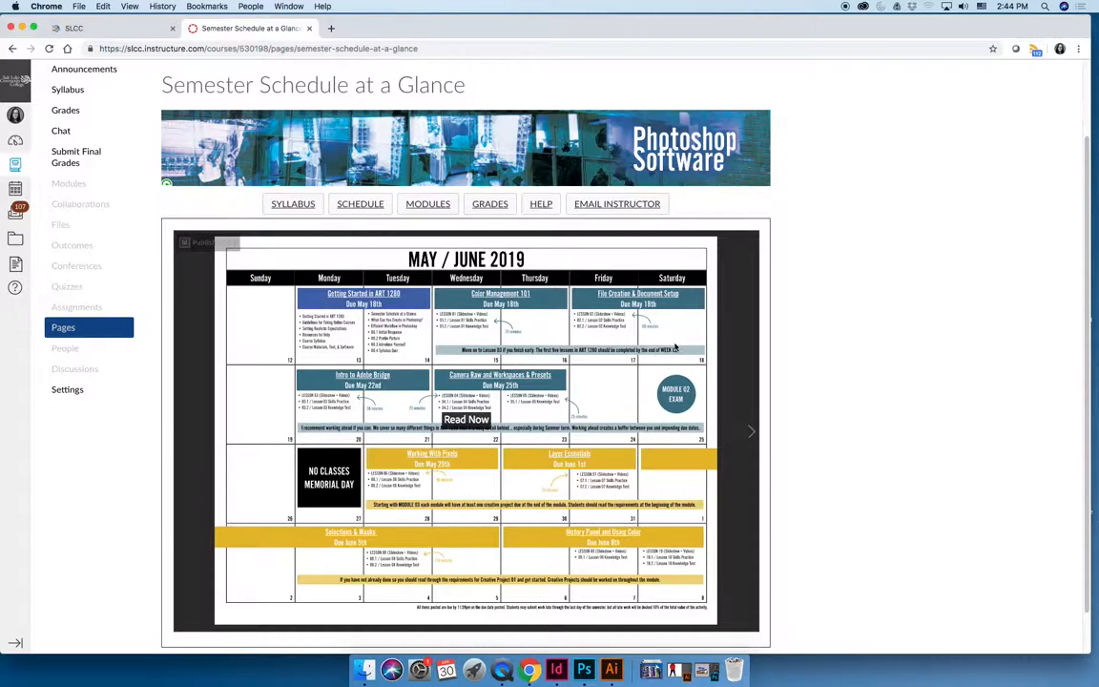
mouse_move(329, 297)
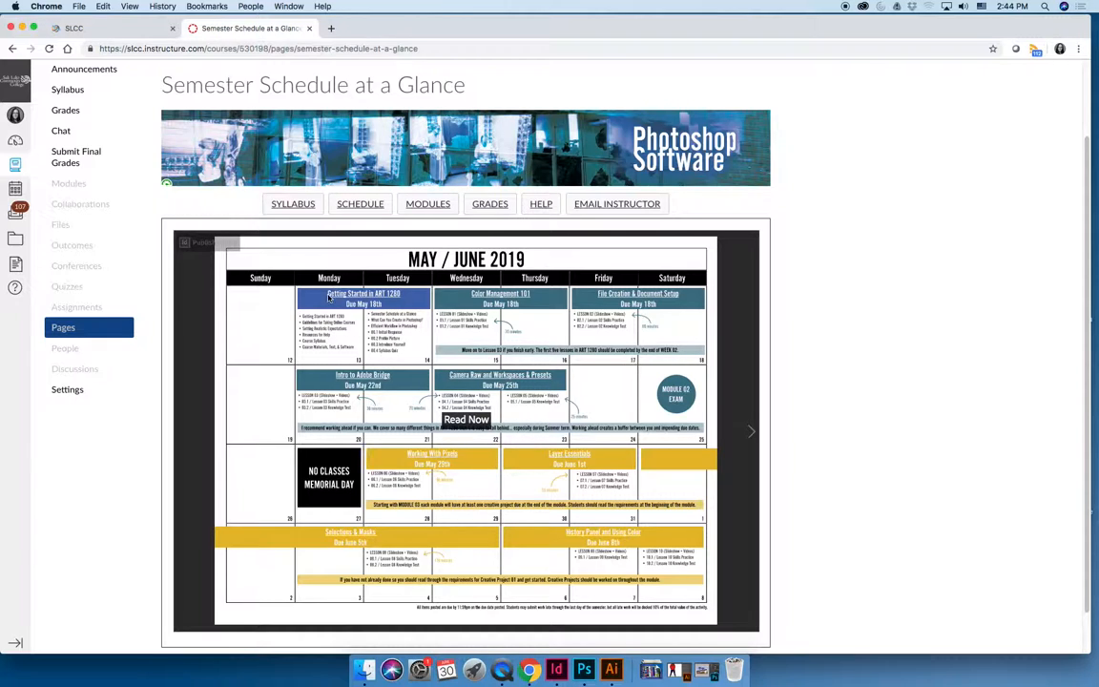
mouse_move(407, 339)
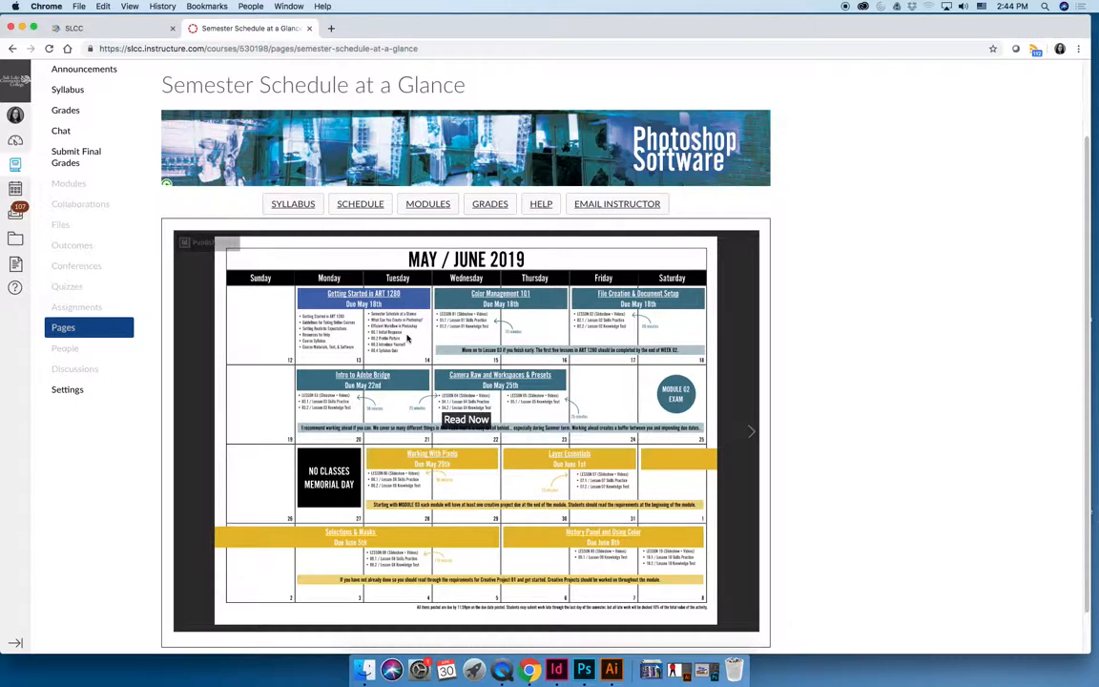
mouse_move(467, 305)
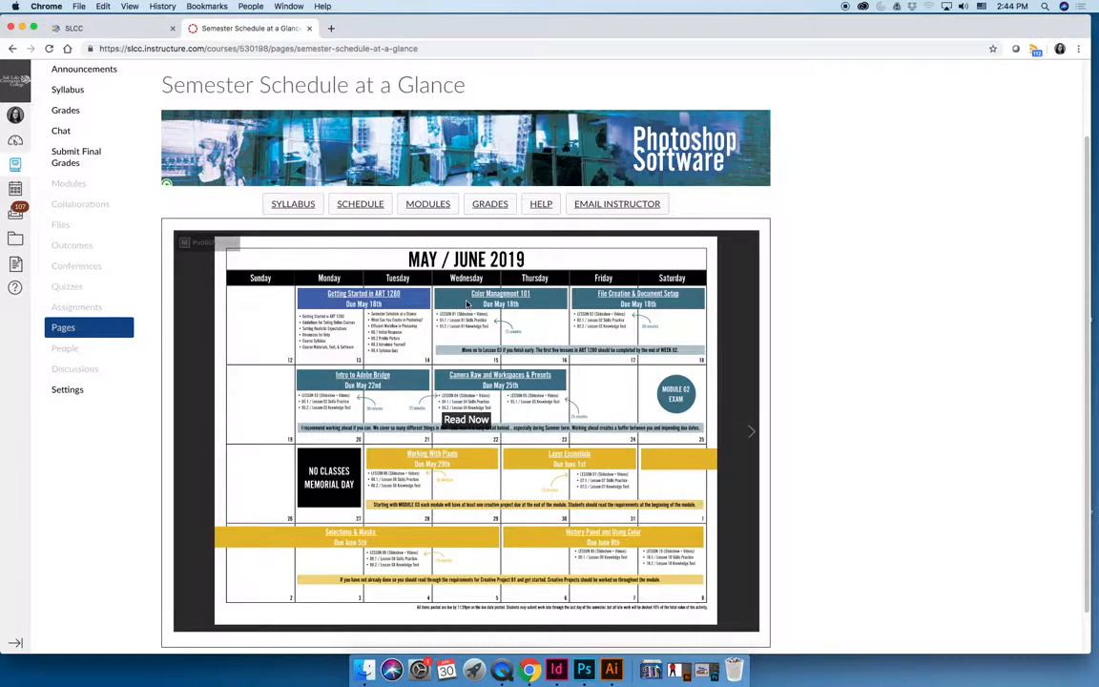
mouse_move(462, 300)
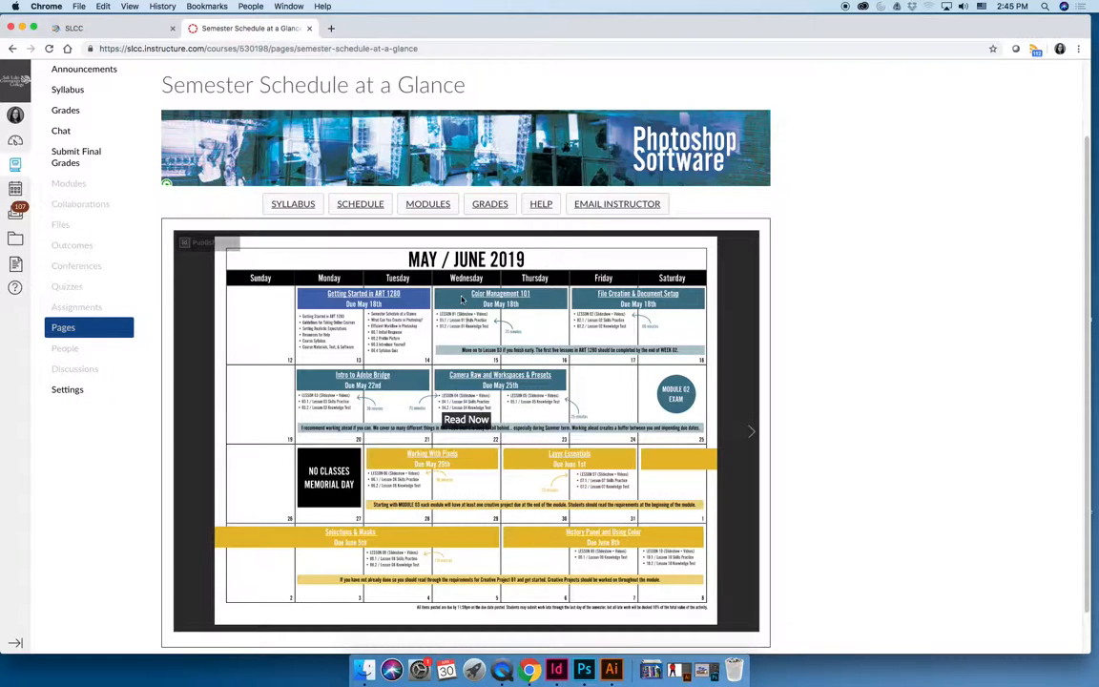
mouse_move(549, 307)
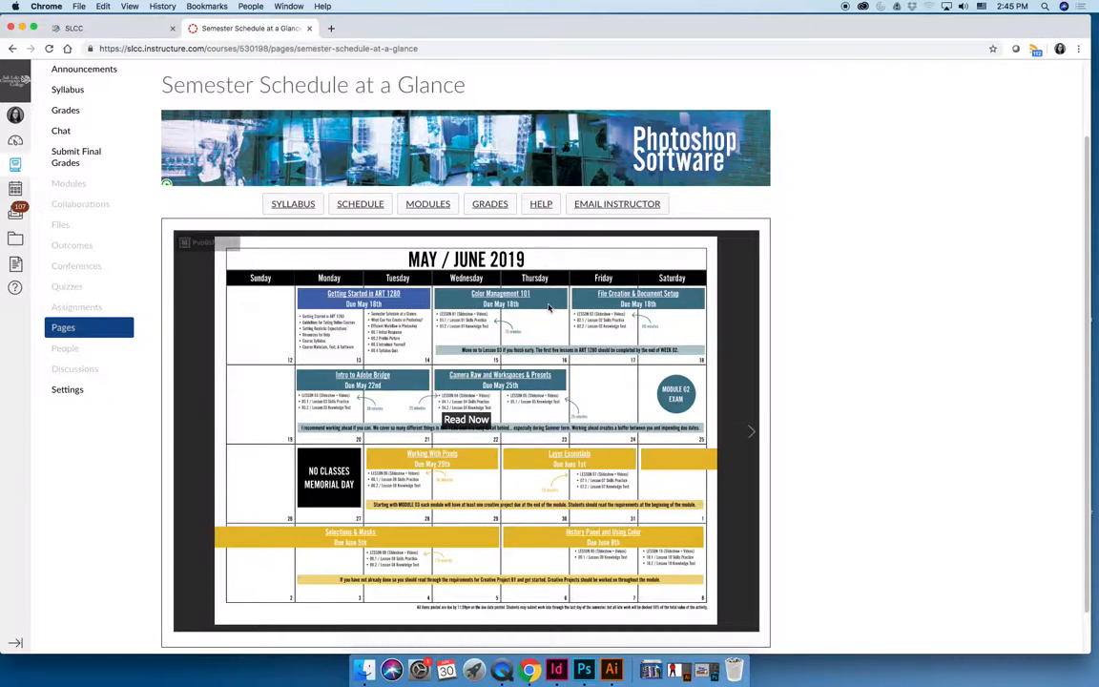
mouse_move(593, 304)
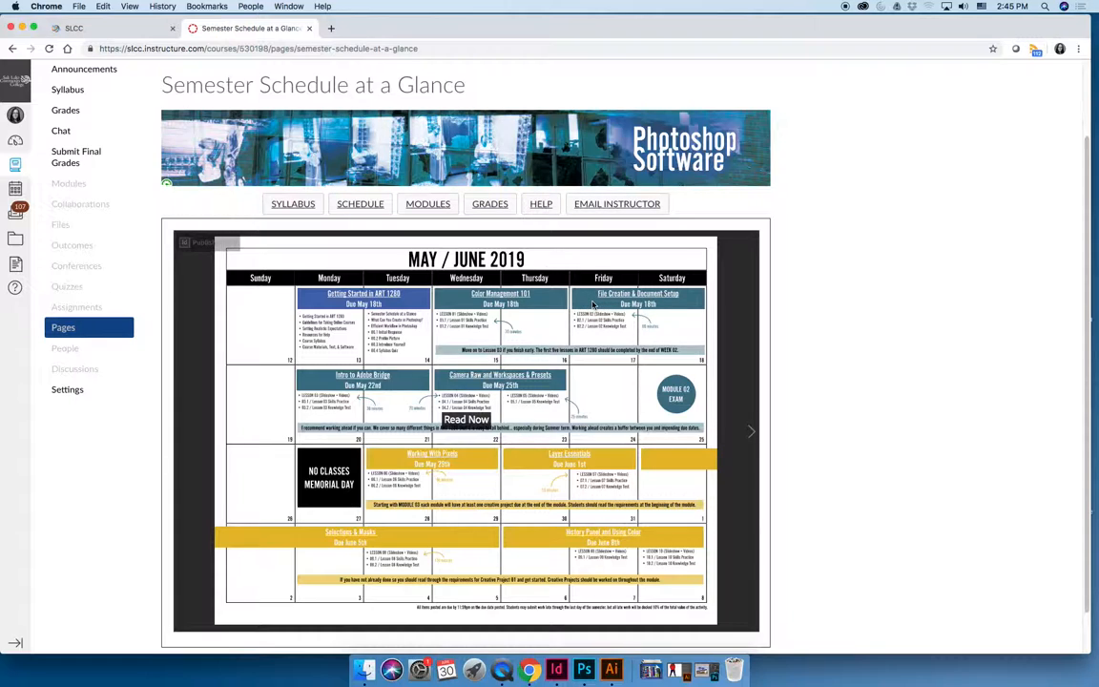
mouse_move(685, 300)
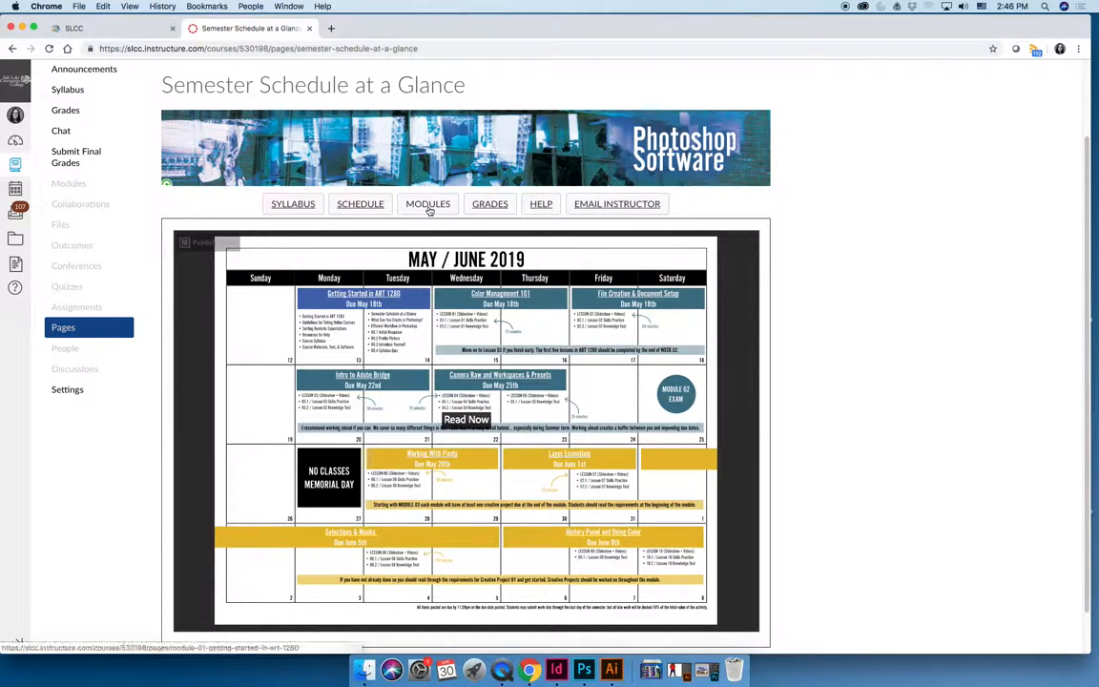
- Glance at the Module 01 page, then return to the course home page
click(427, 204)
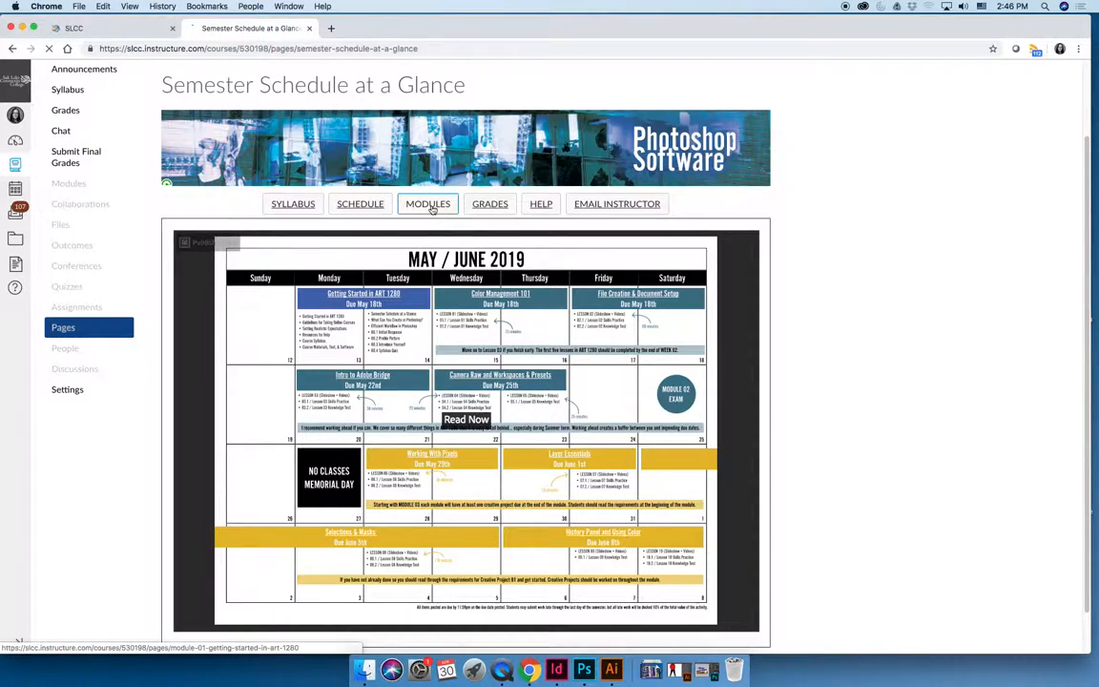
click(466, 420)
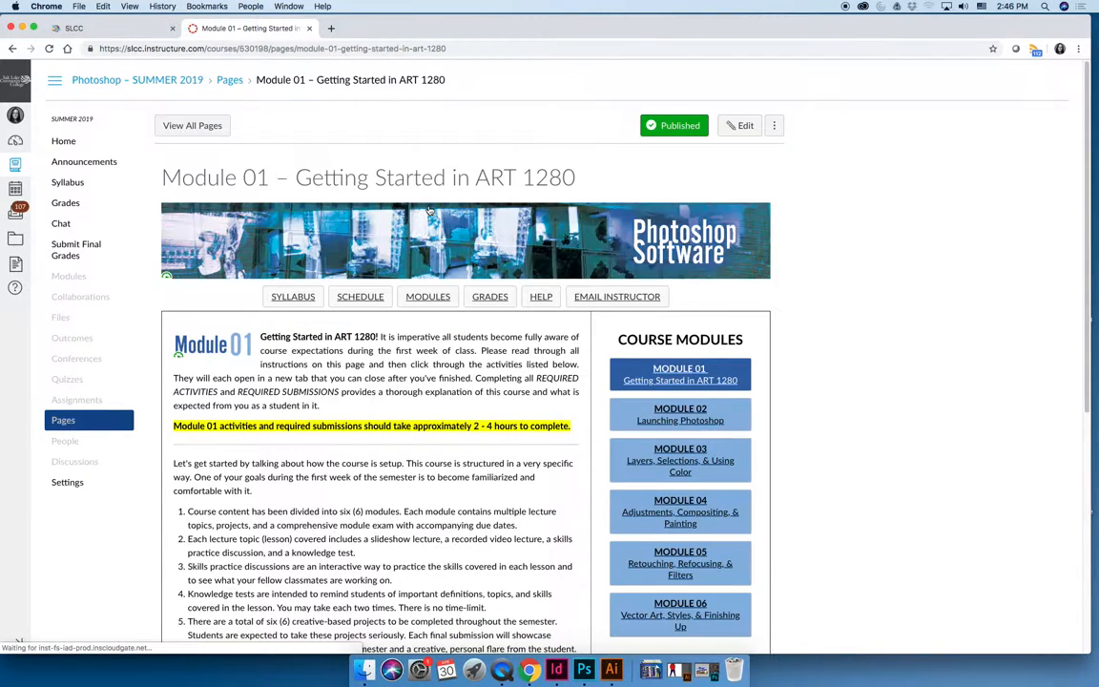
click(64, 140)
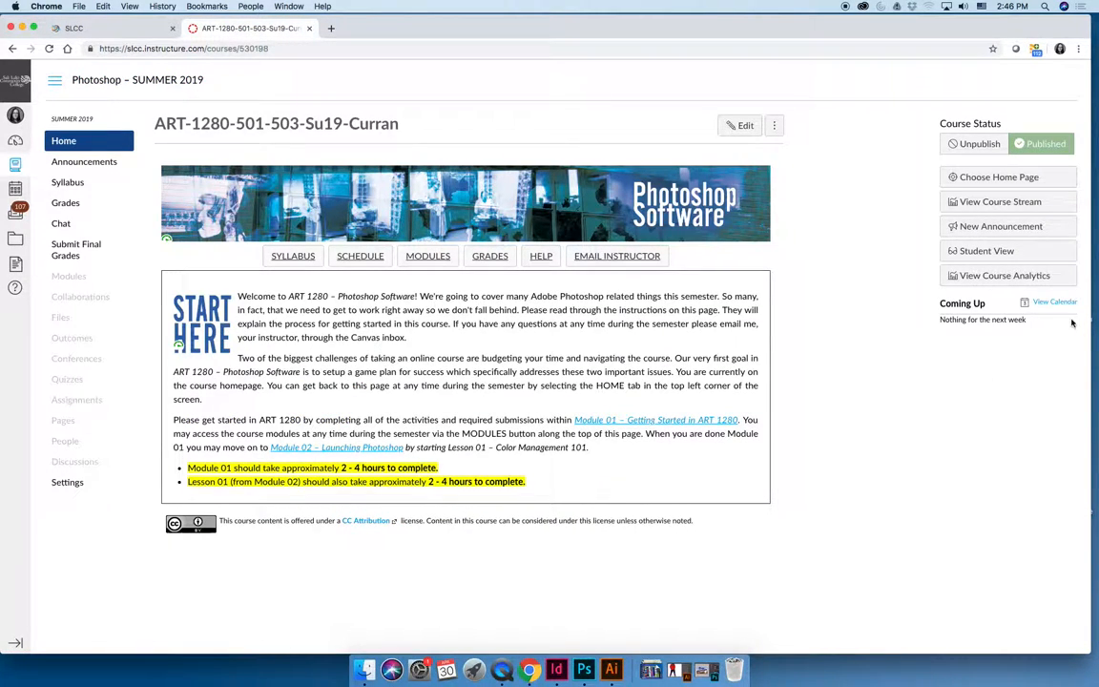
mouse_move(993, 415)
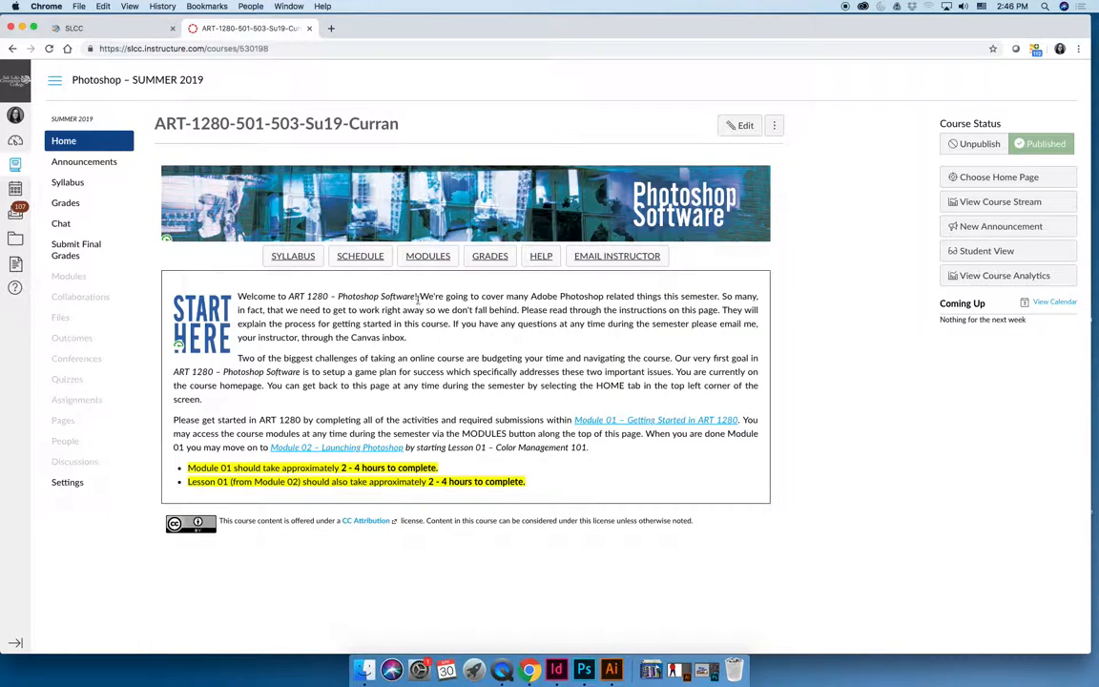
- Reopen Module 01 – Getting Started in ART 1280 and scroll to Required Activities
click(360, 256)
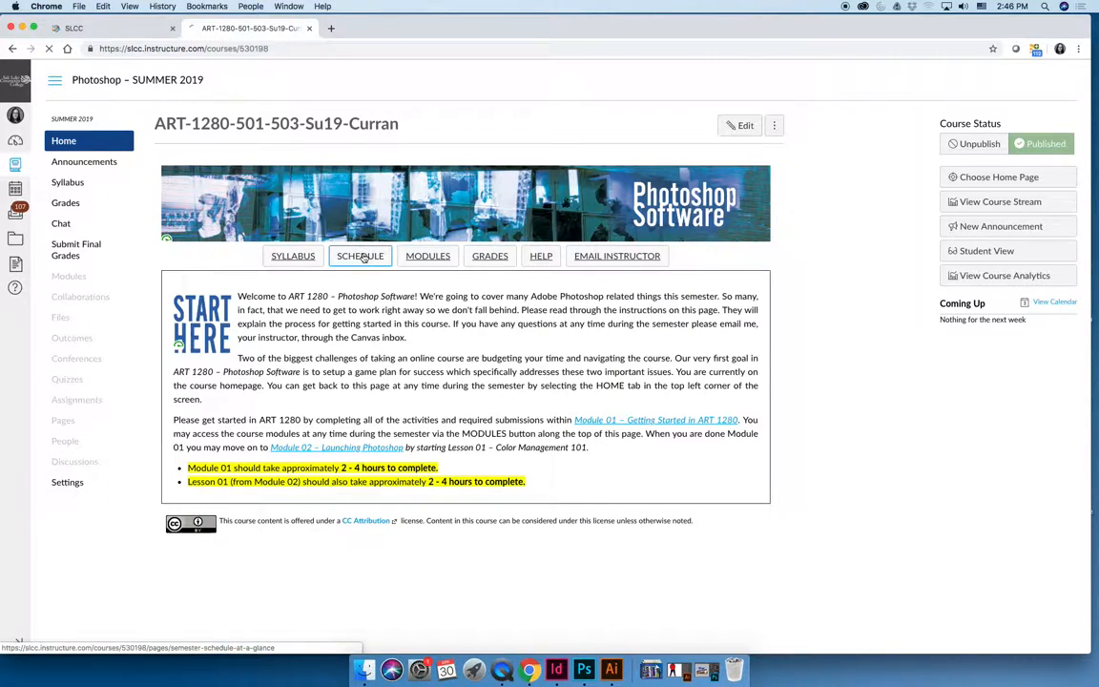
click(360, 256)
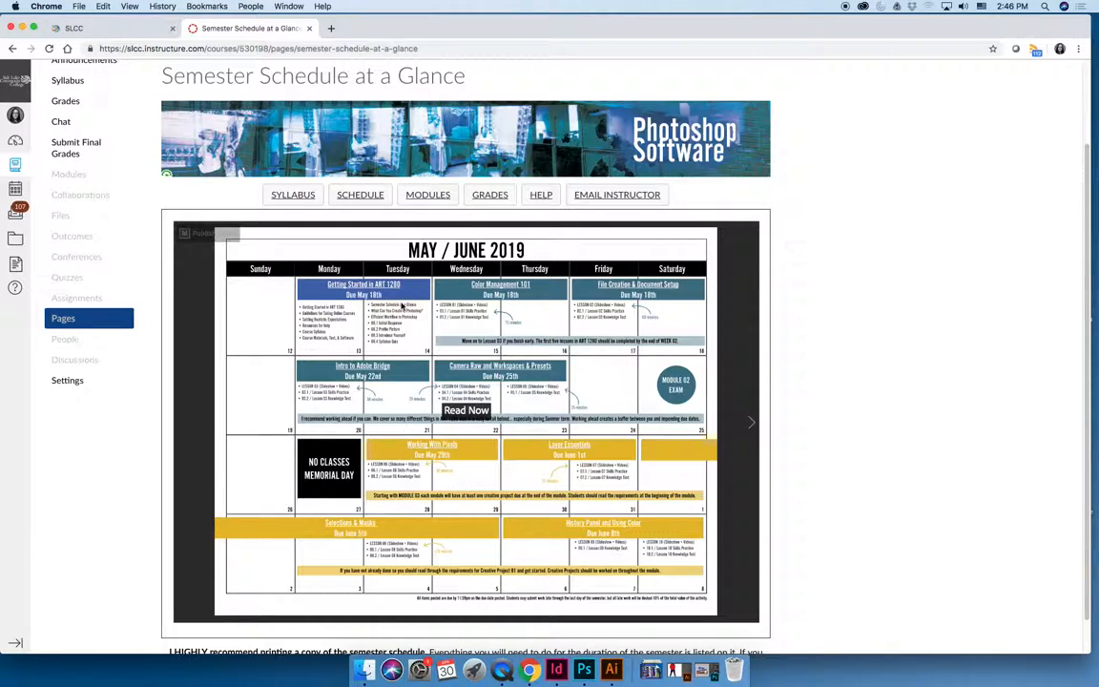
mouse_move(442, 153)
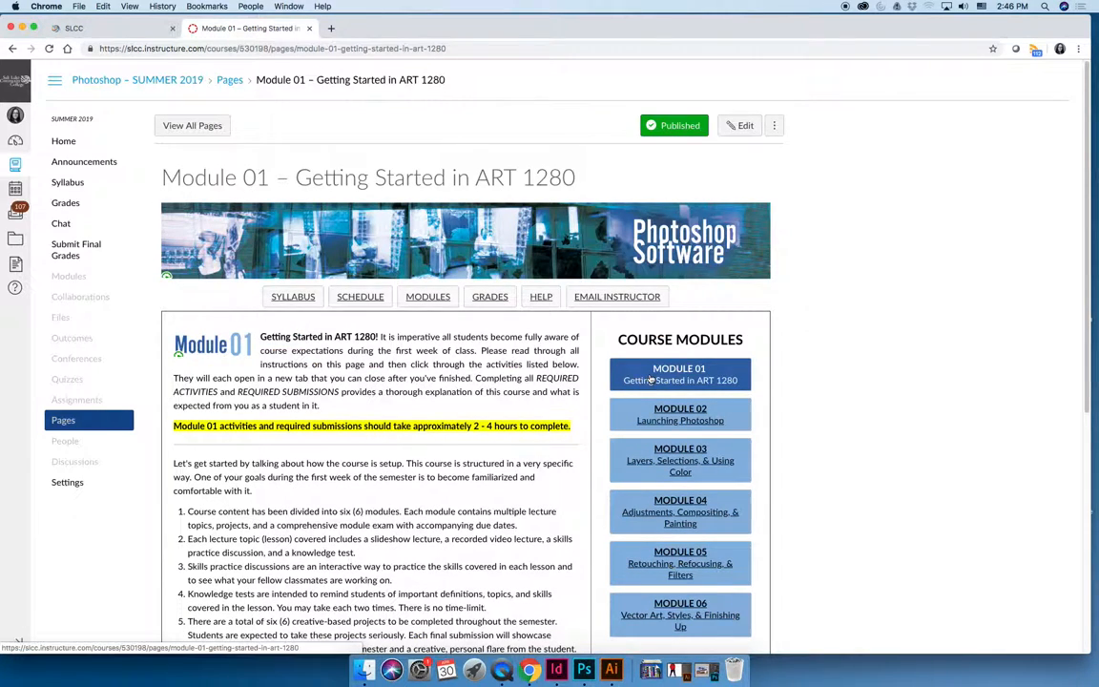
mouse_move(649, 401)
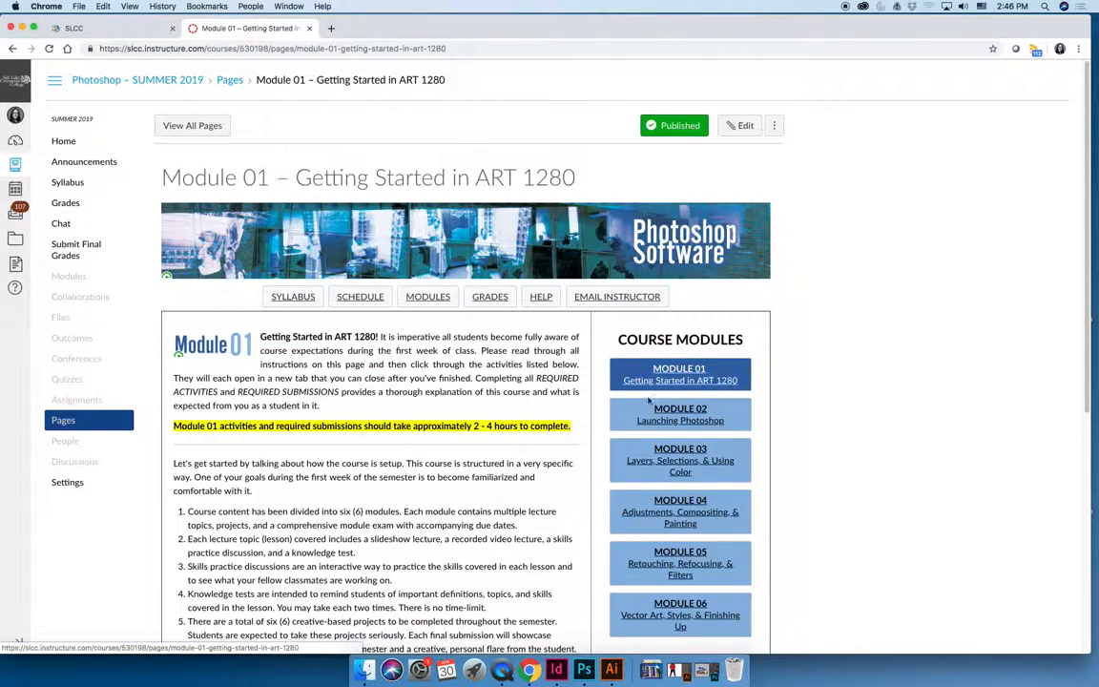
scroll(down, 3)
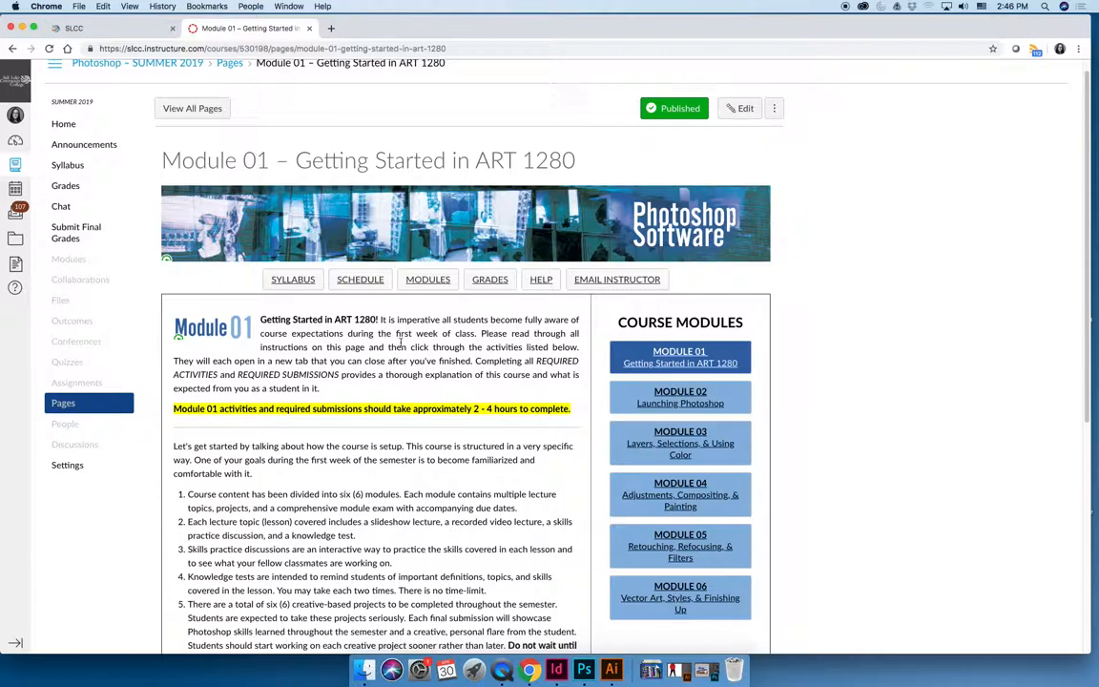
scroll(down, 3)
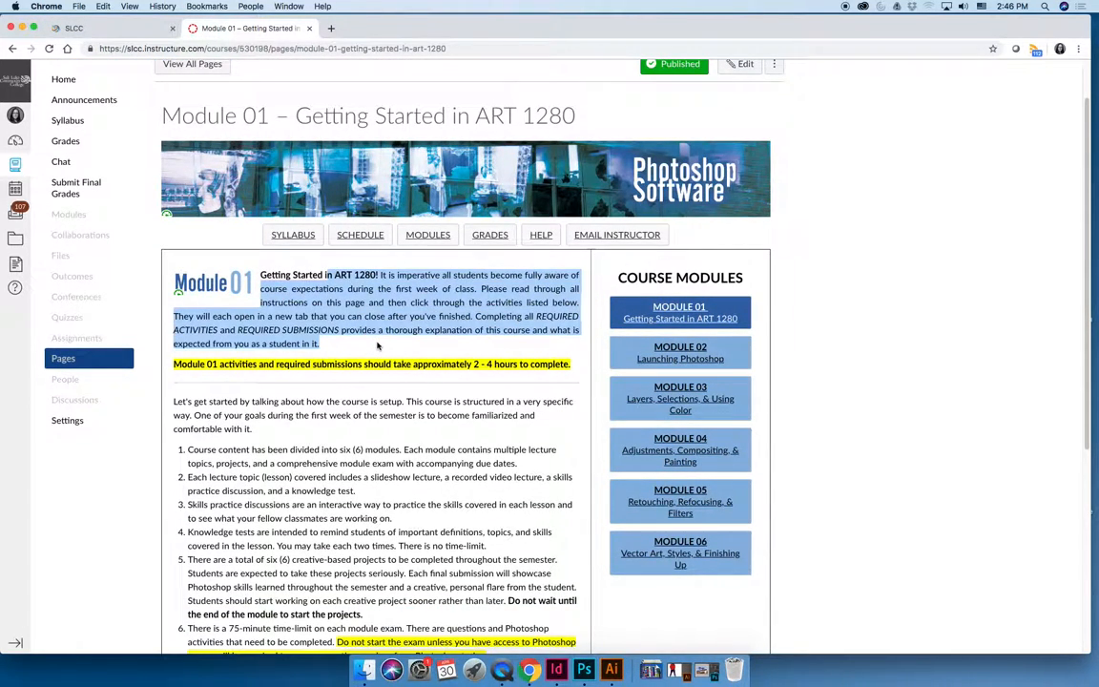
scroll(down, 3)
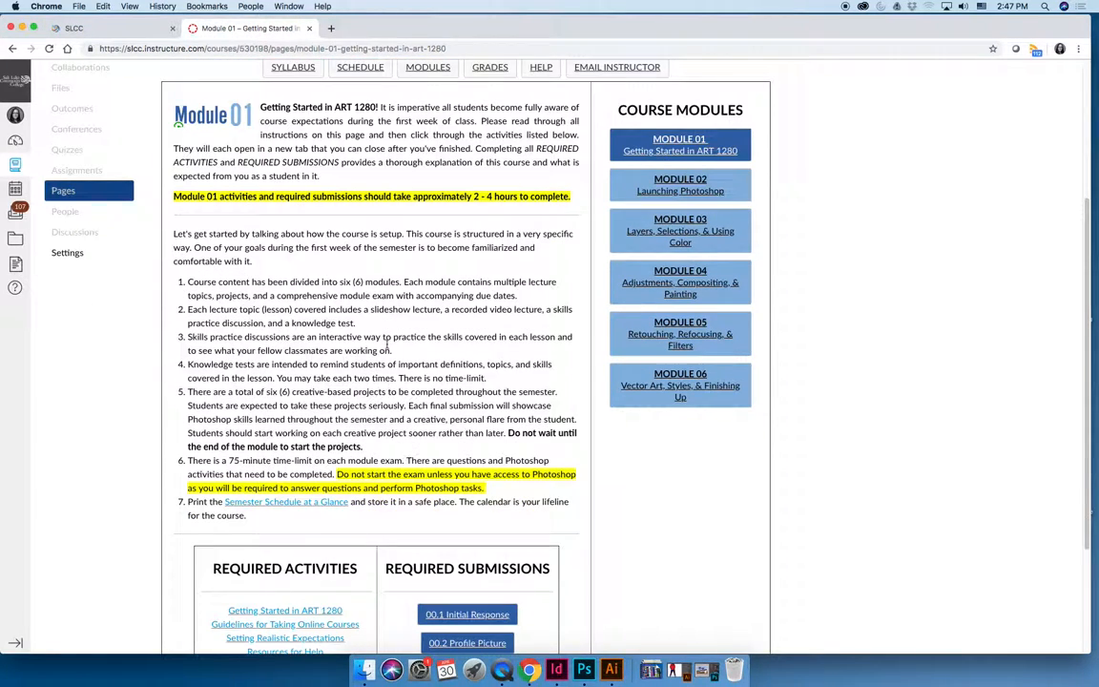
scroll(down, 3)
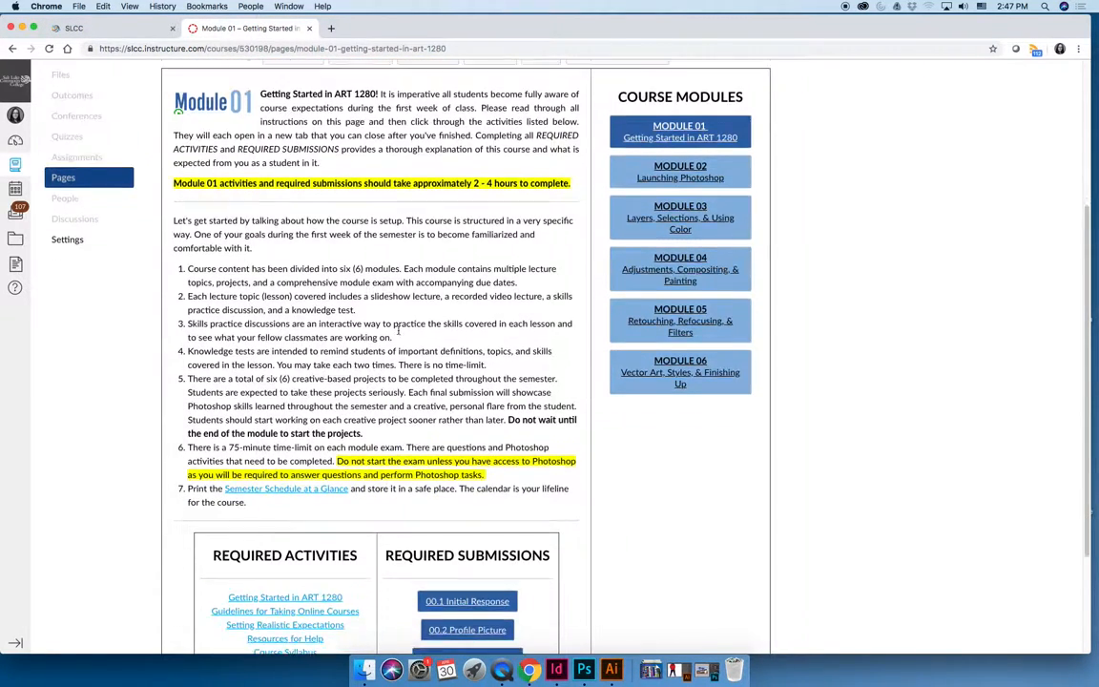
scroll(down, 3)
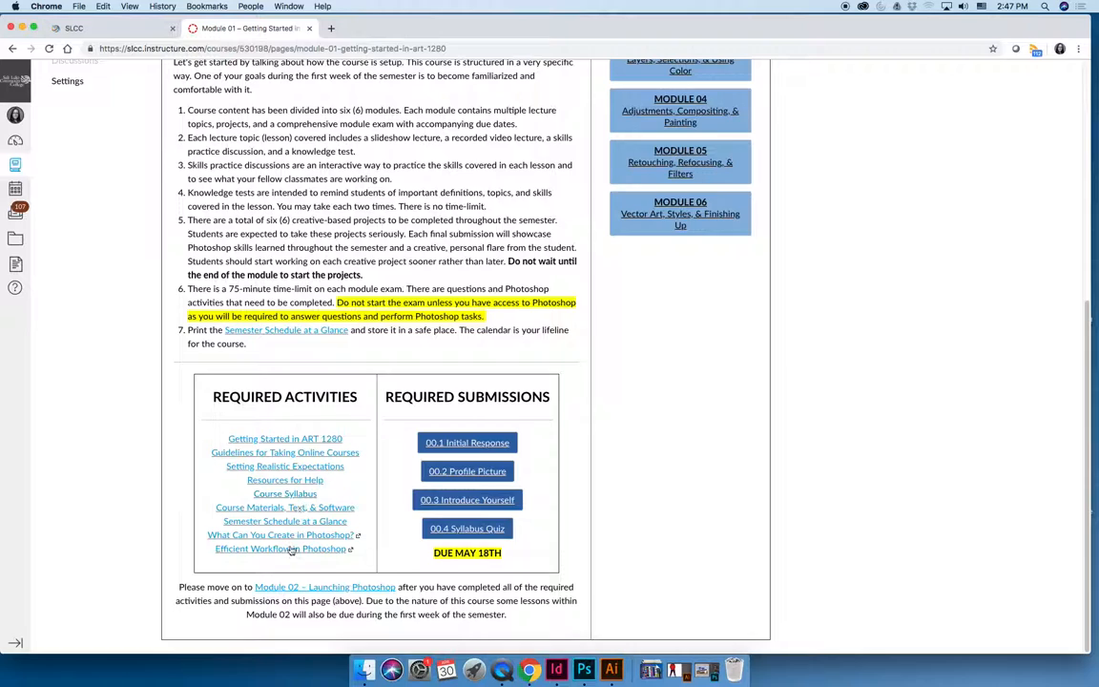
mouse_move(290, 559)
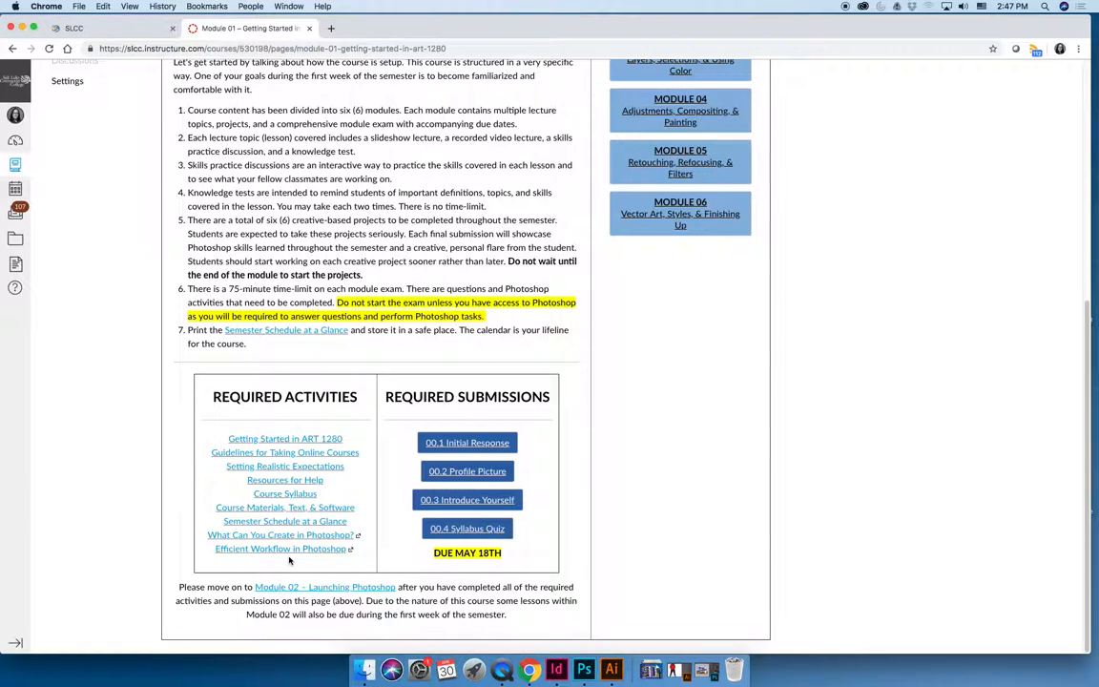
mouse_move(527, 471)
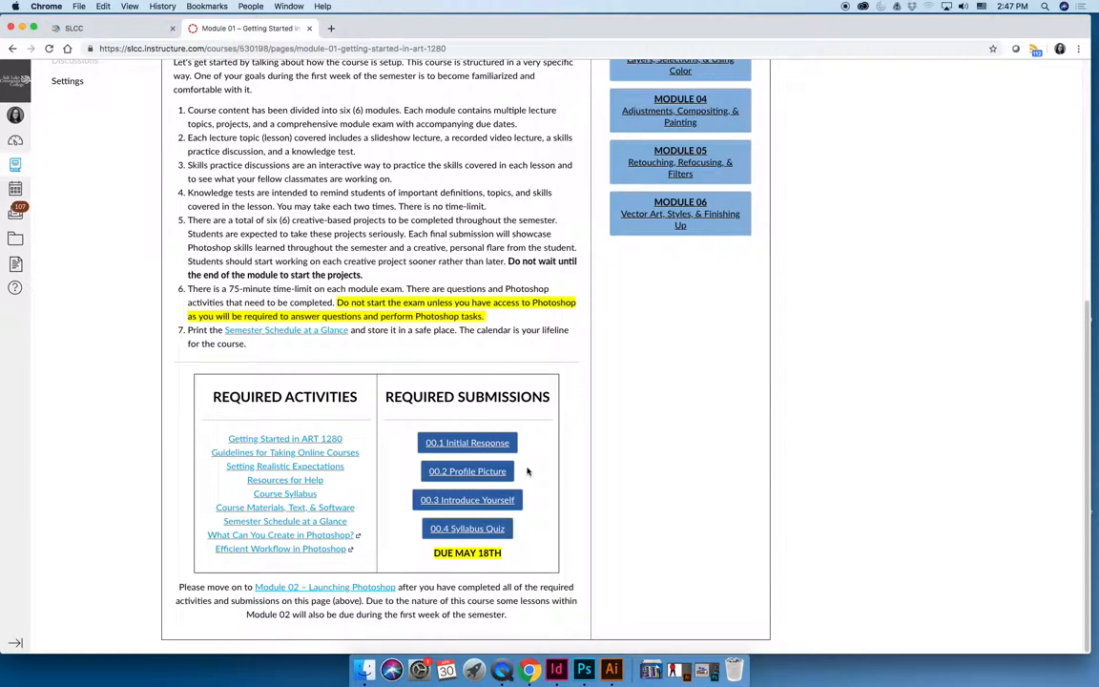
mouse_move(545, 558)
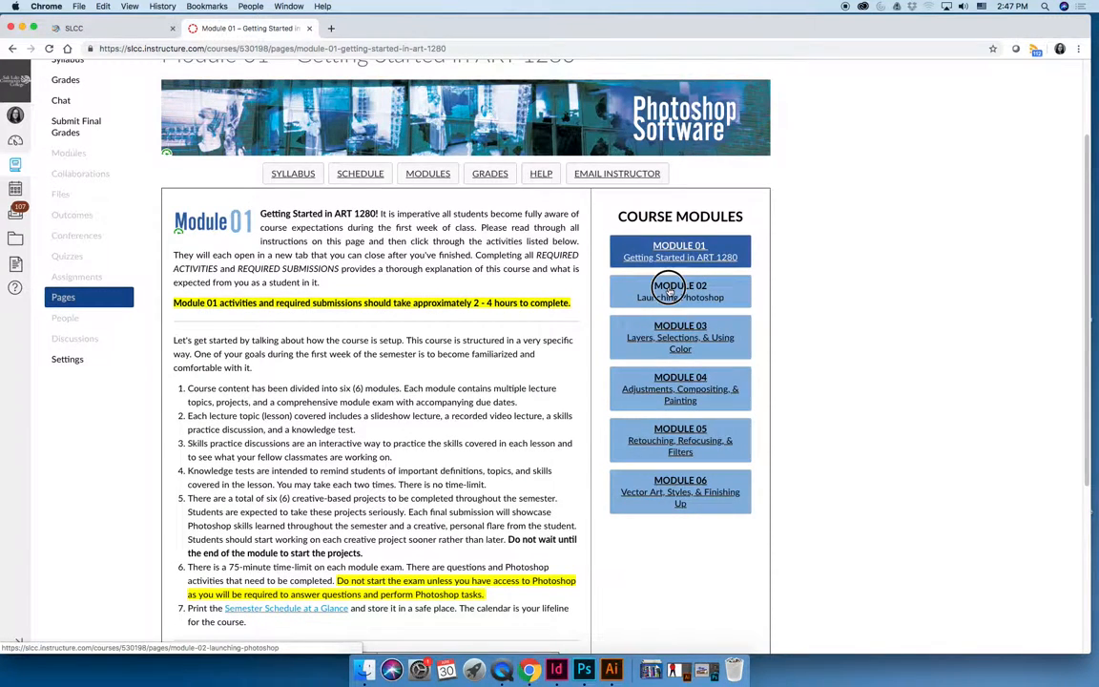
click(680, 291)
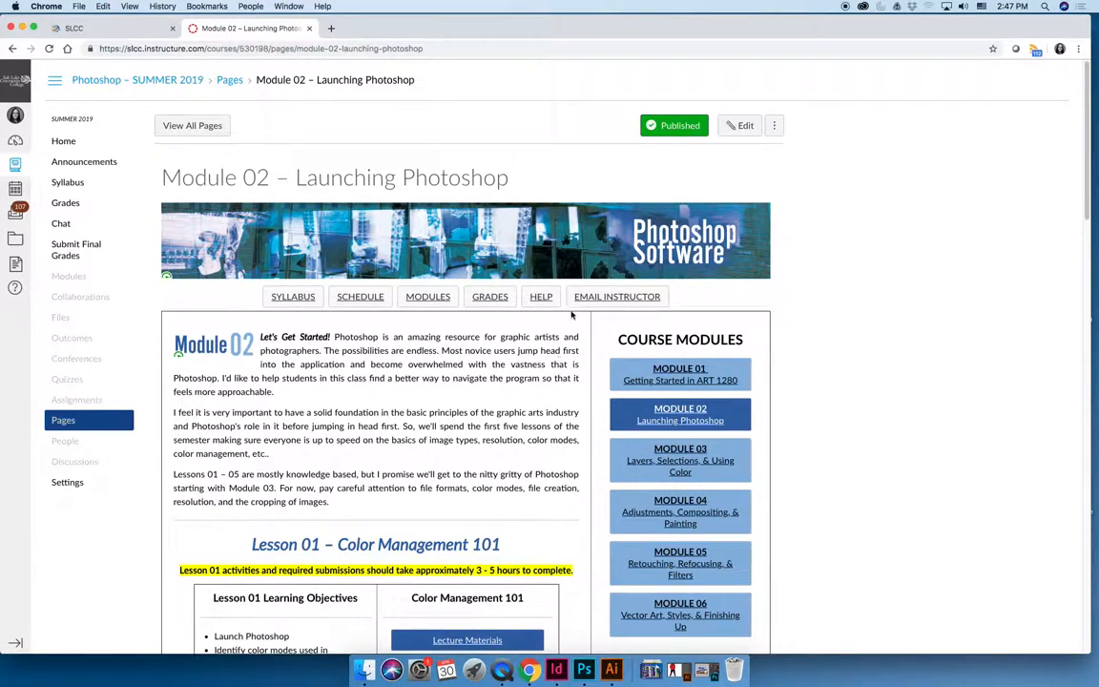
drag(261, 336, 273, 391)
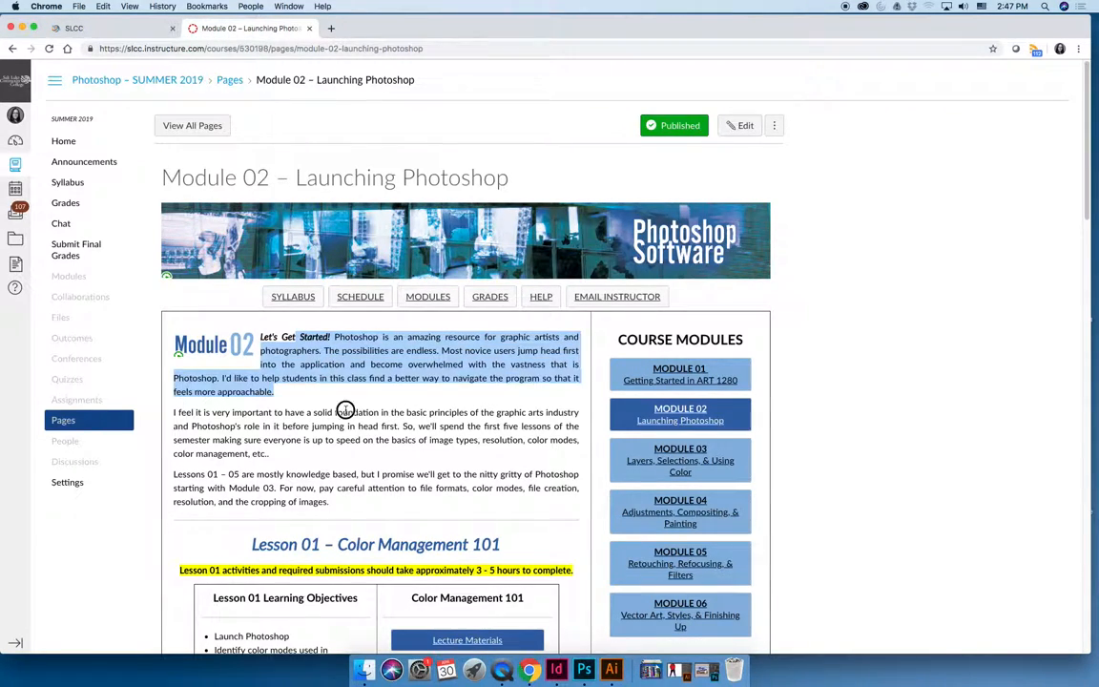
scroll(down, 3)
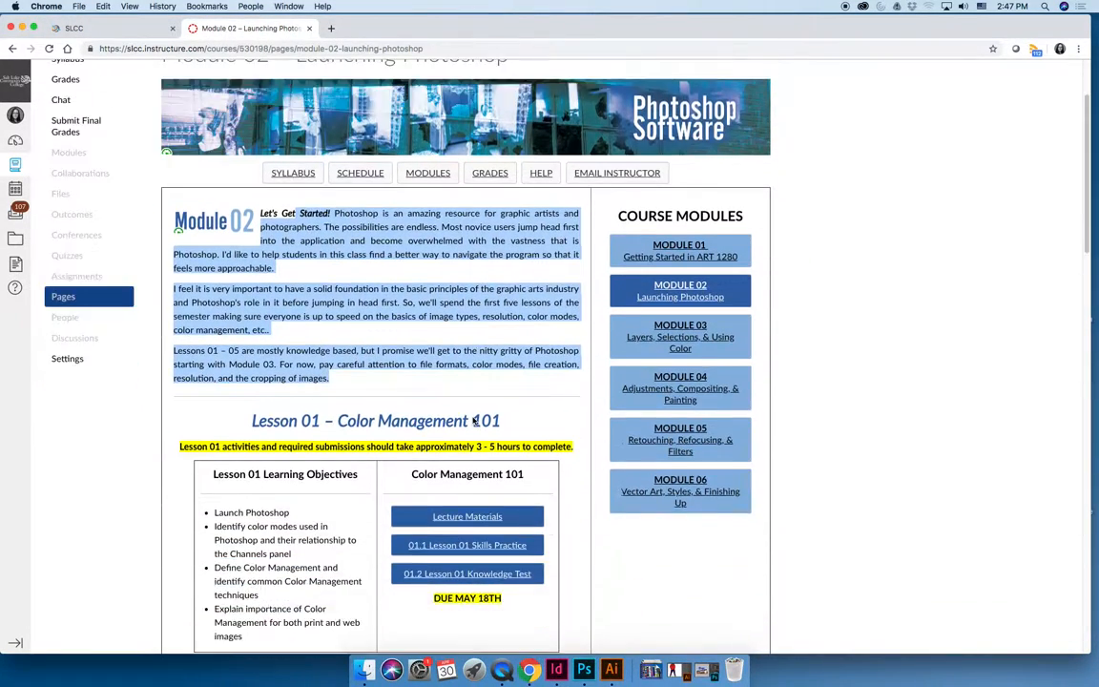
scroll(down, 3)
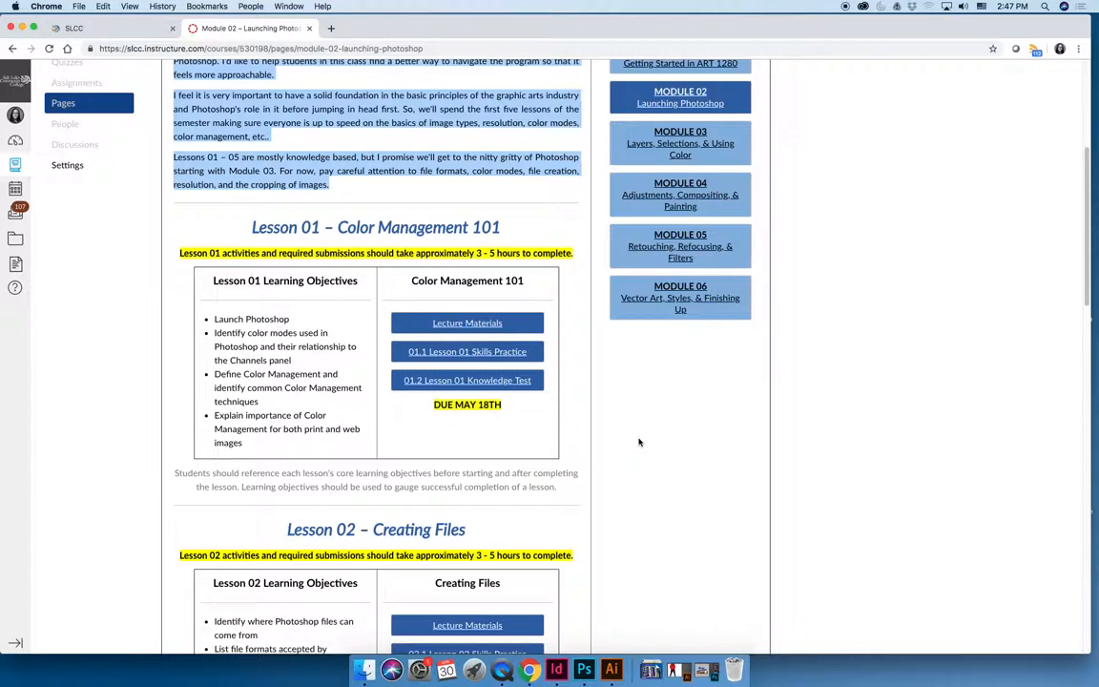
mouse_move(638, 399)
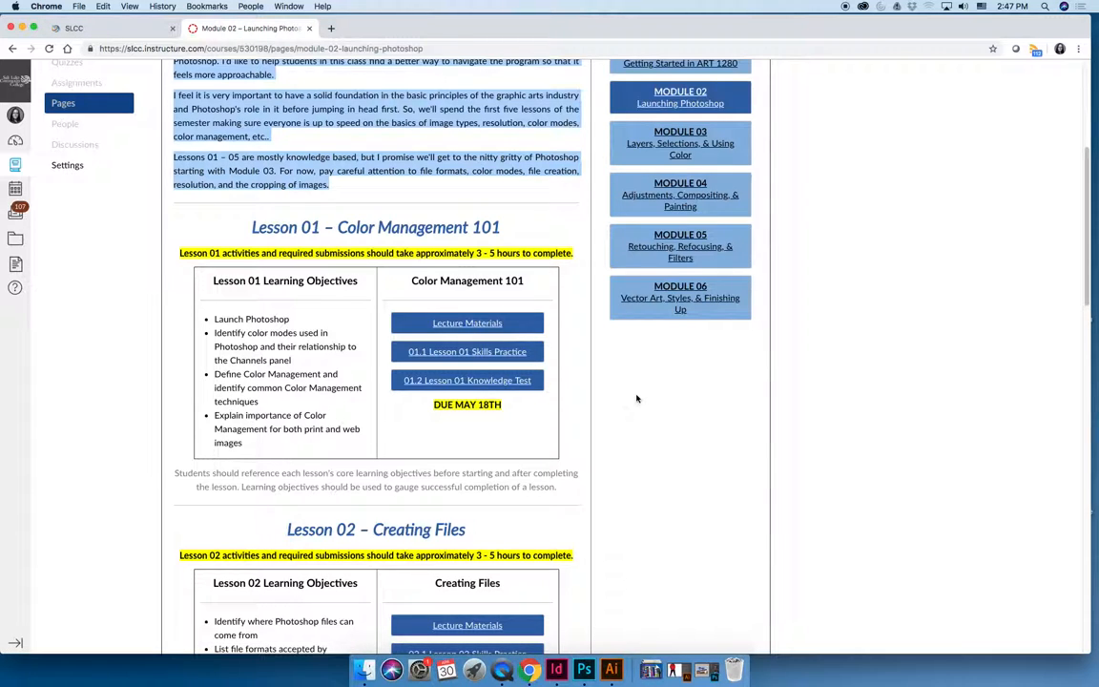
scroll(down, 3)
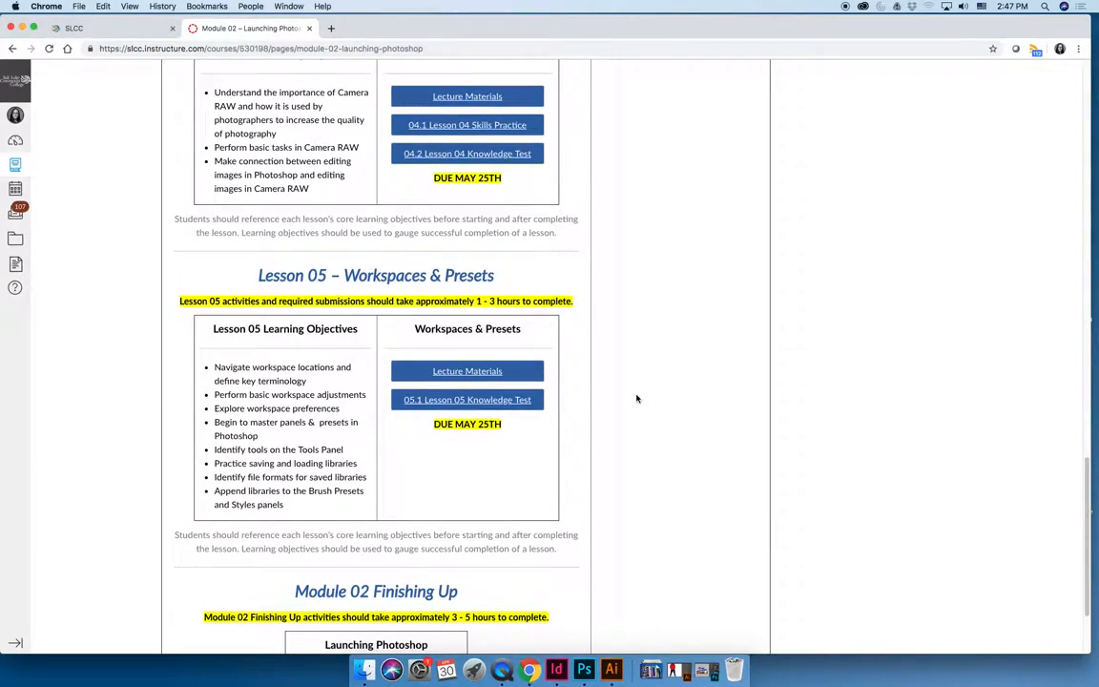
scroll(up, 3)
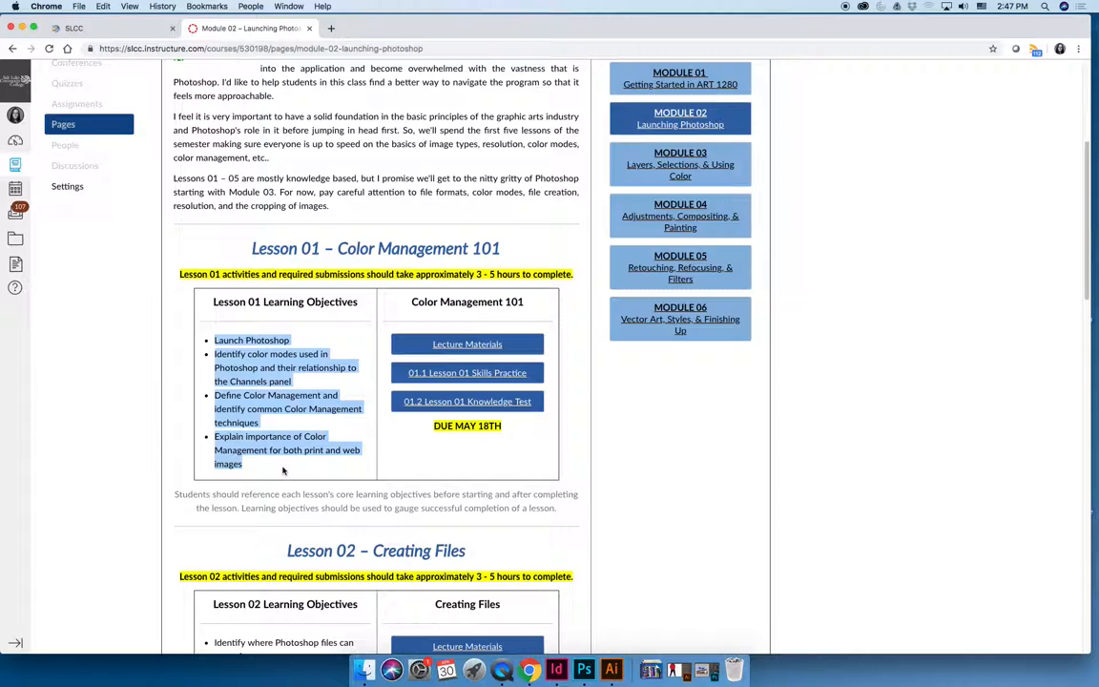
mouse_move(526, 436)
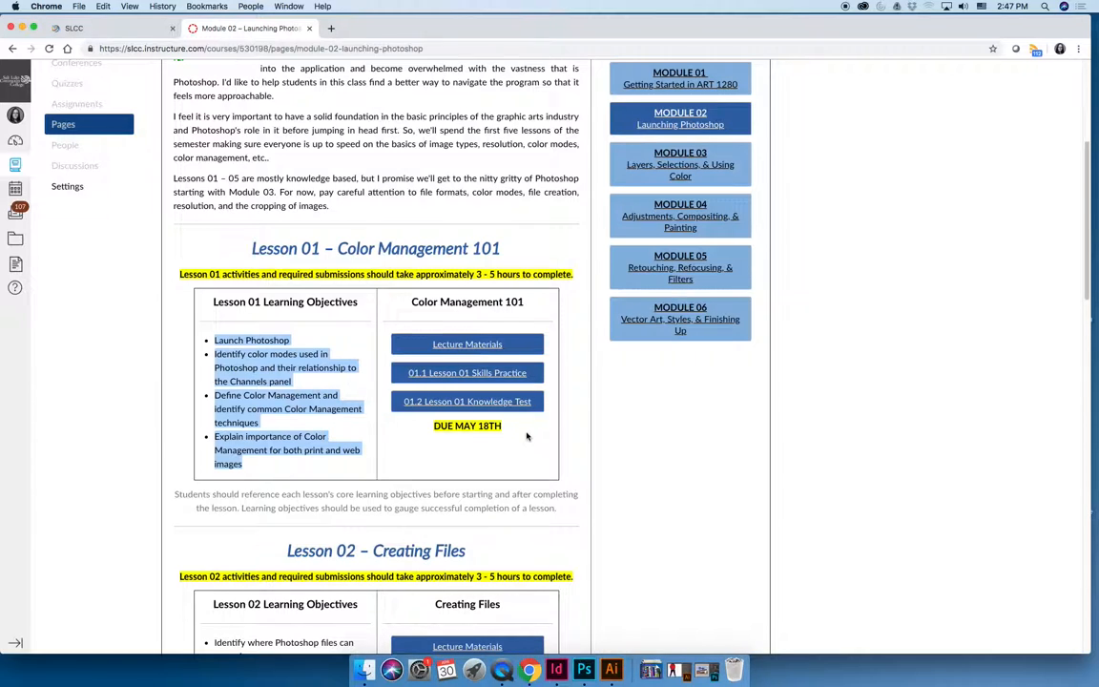
mouse_move(430, 325)
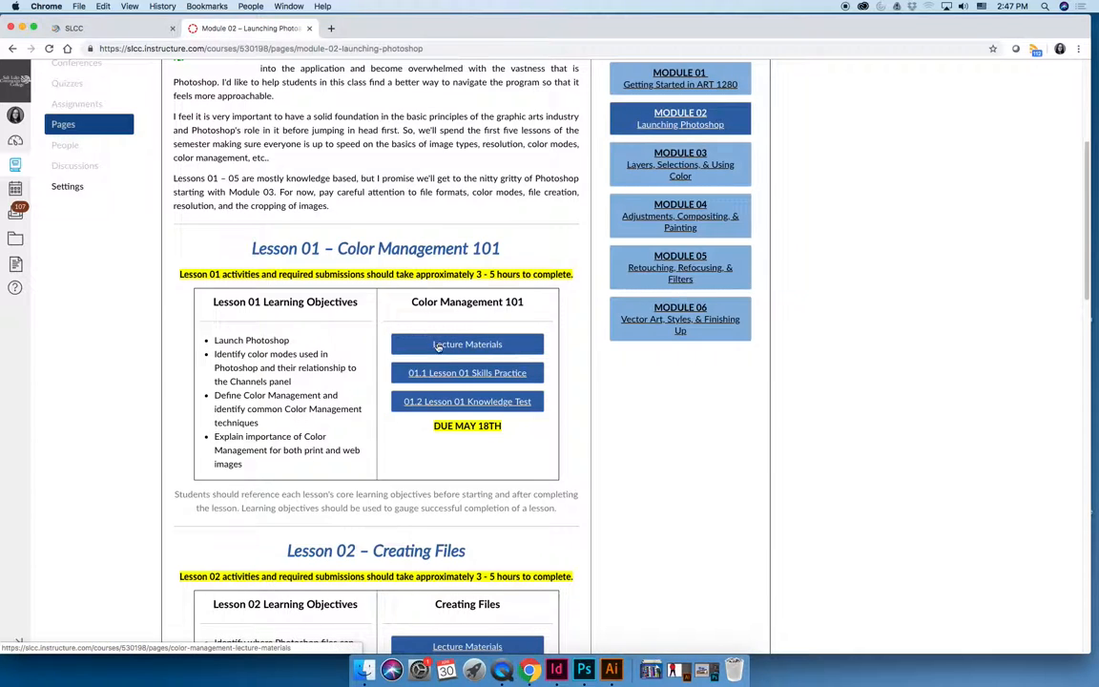
click(466, 343)
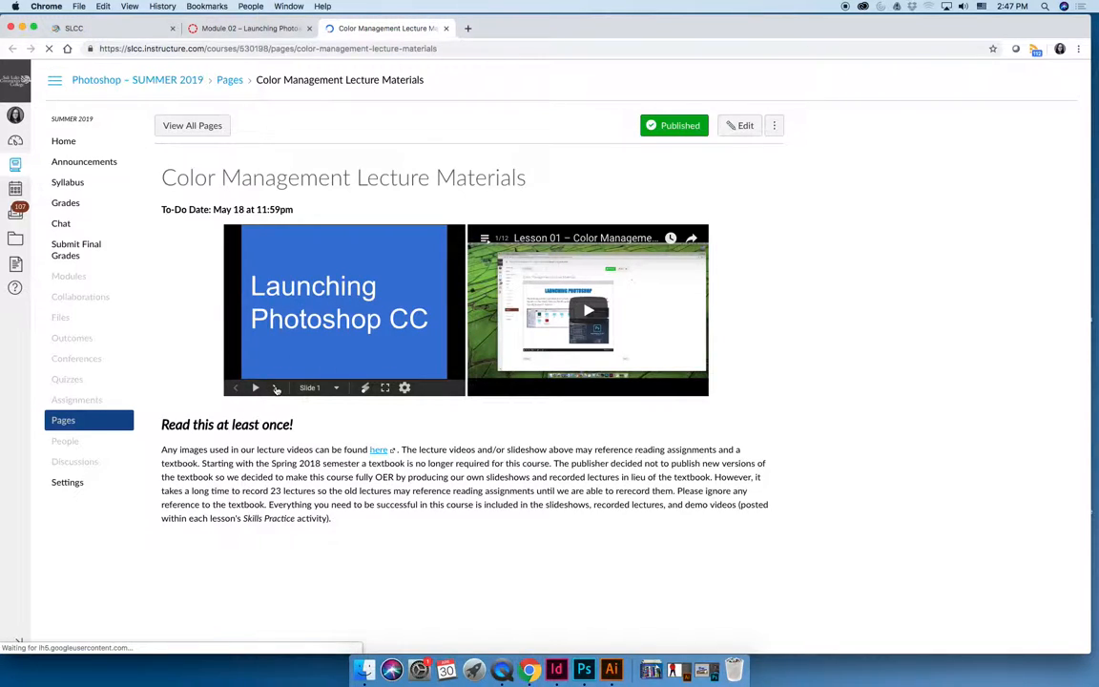
click(277, 387)
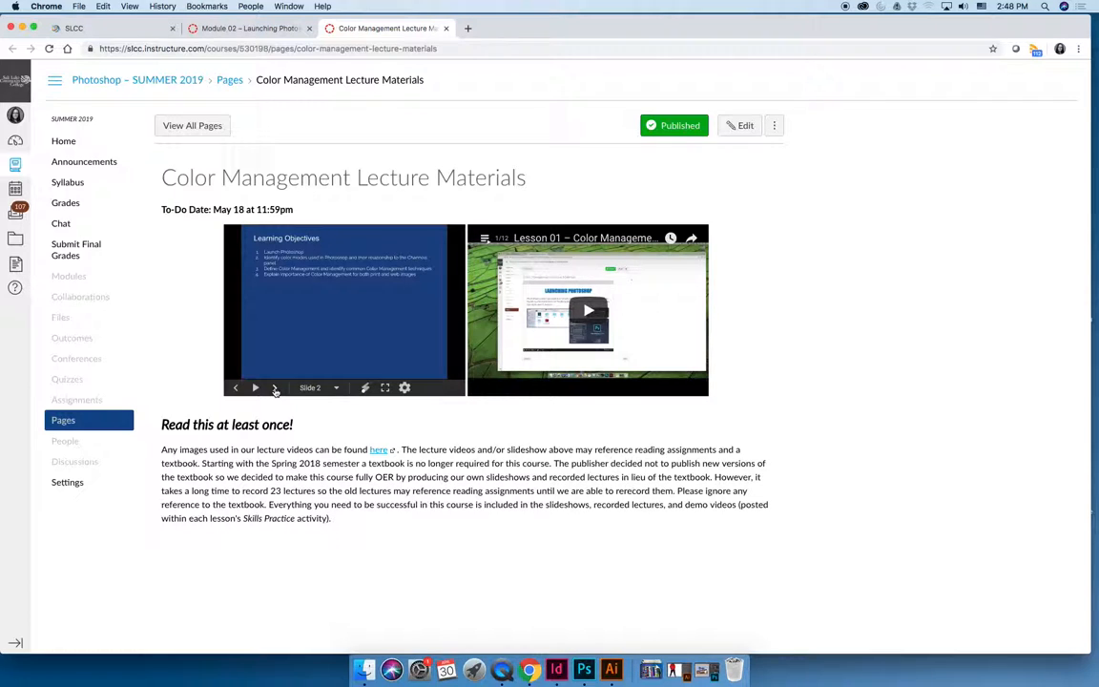
click(274, 387)
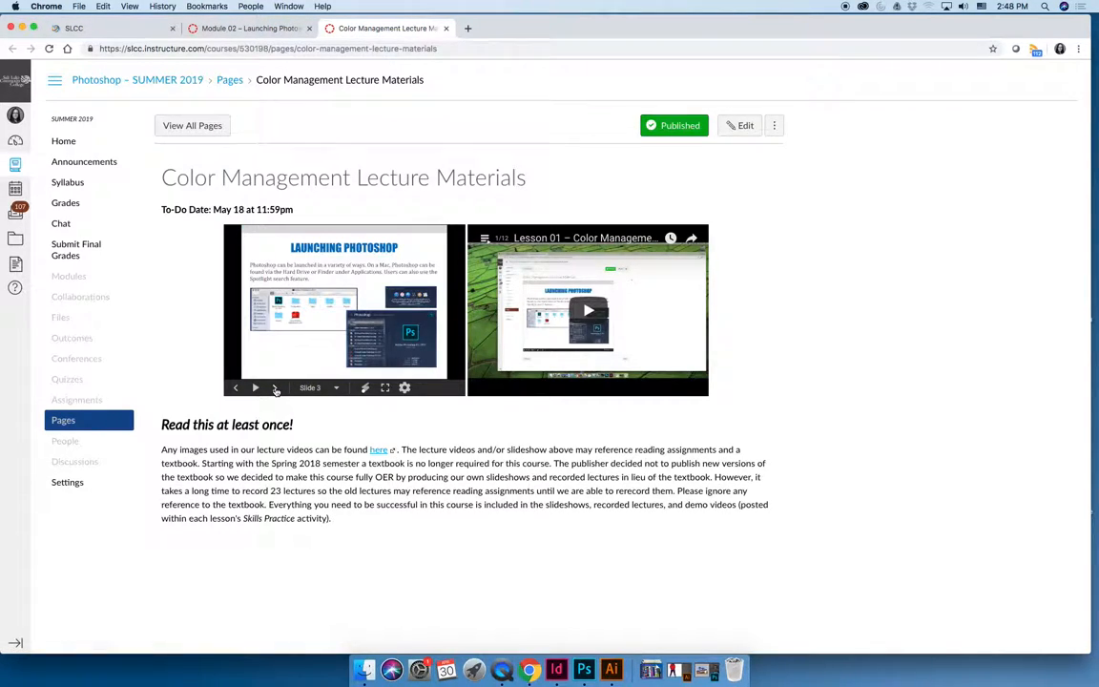
click(276, 387)
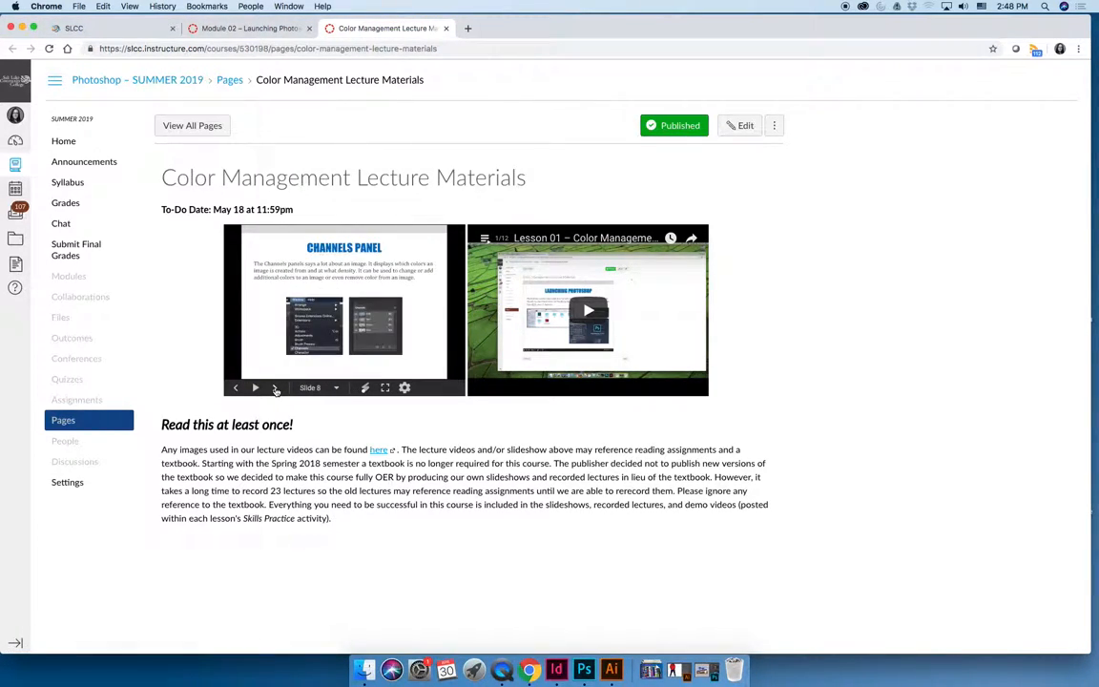
click(275, 387)
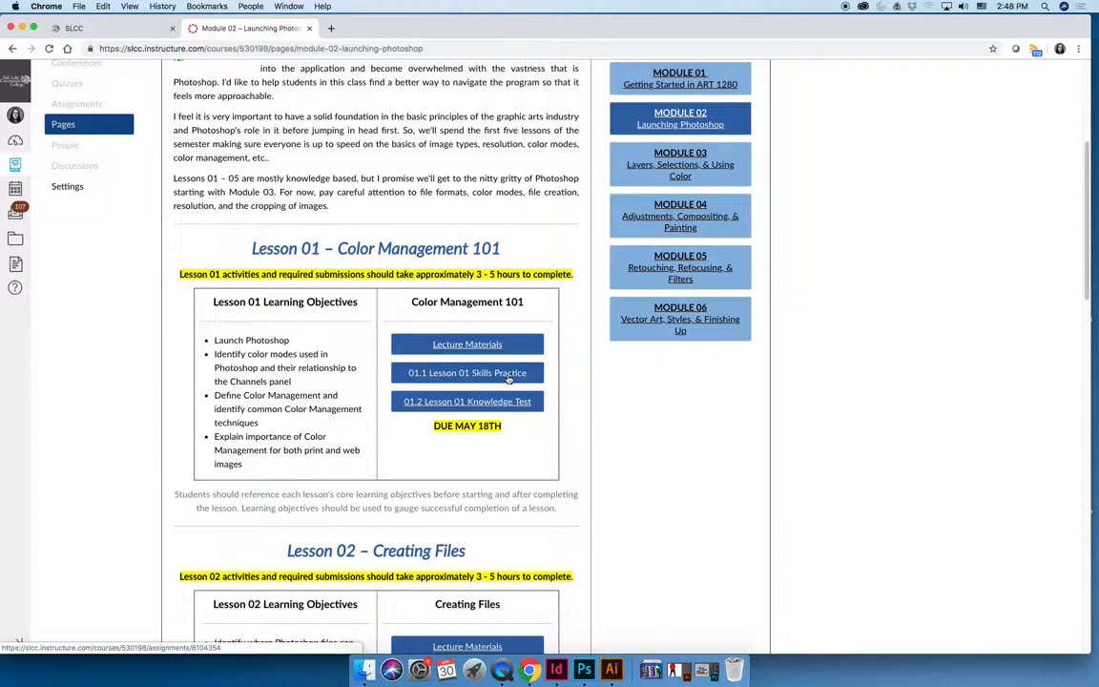
- Open 01.1 Lesson 01 Skills Practice and scroll through its five tasks and videos
click(466, 372)
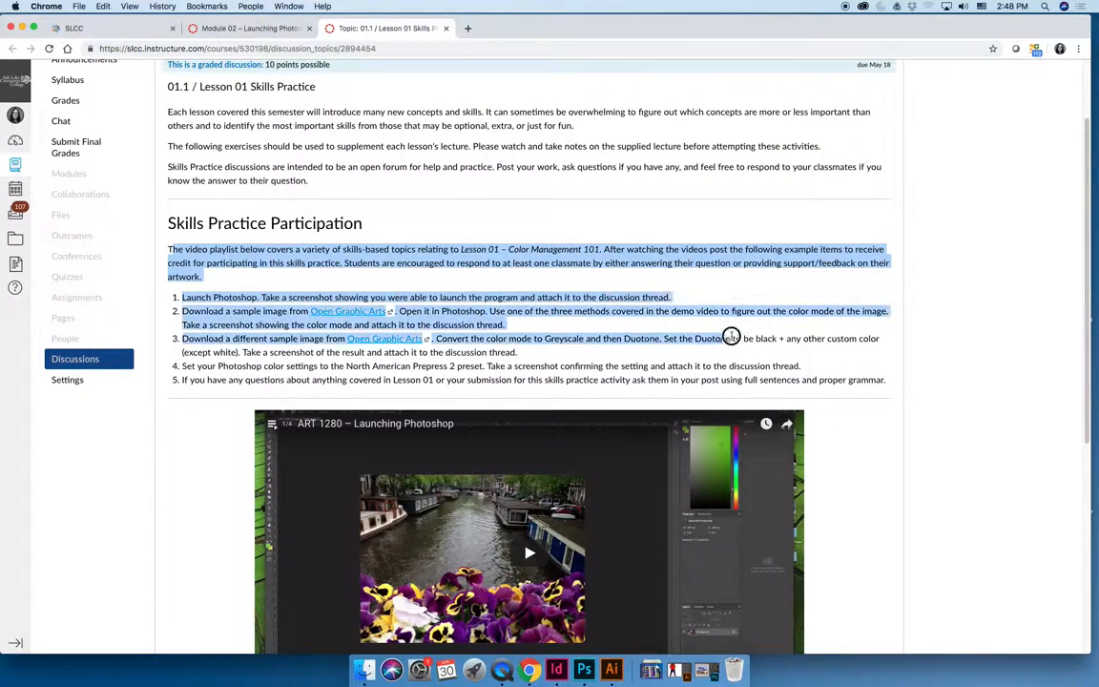
scroll(down, 3)
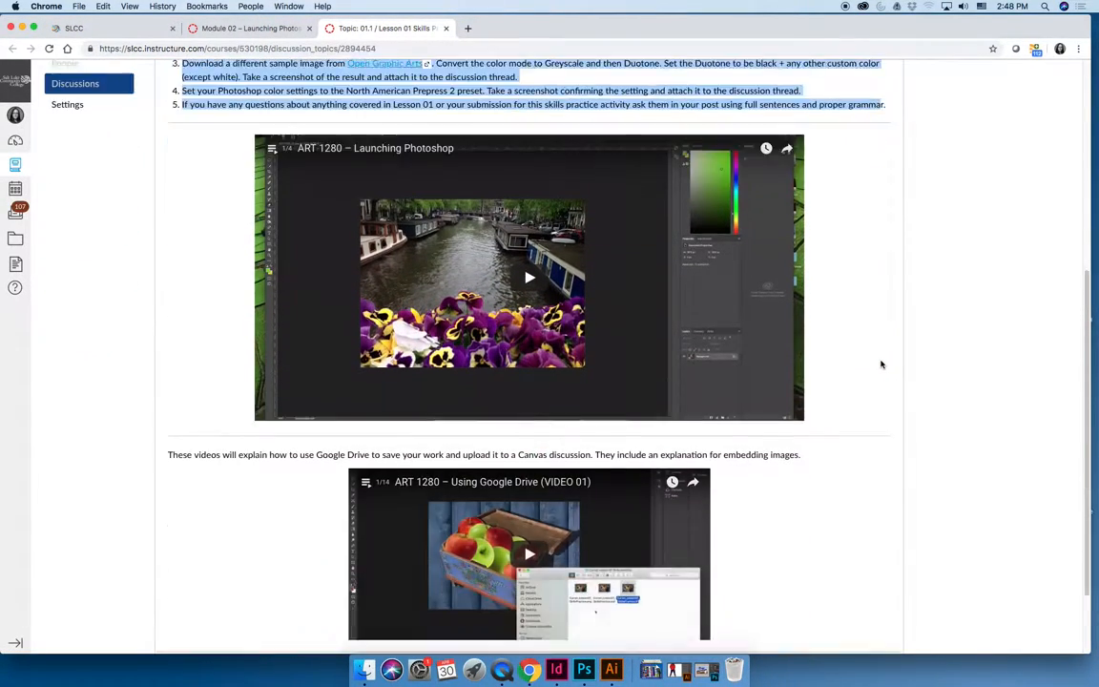
scroll(down, 3)
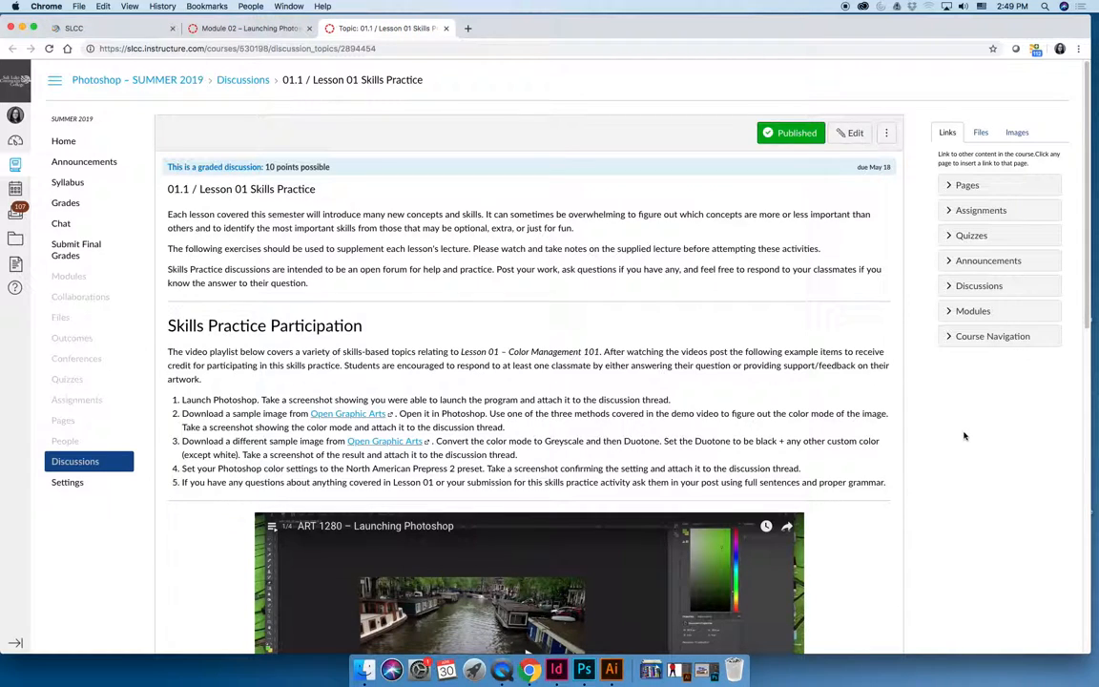
scroll(down, 3)
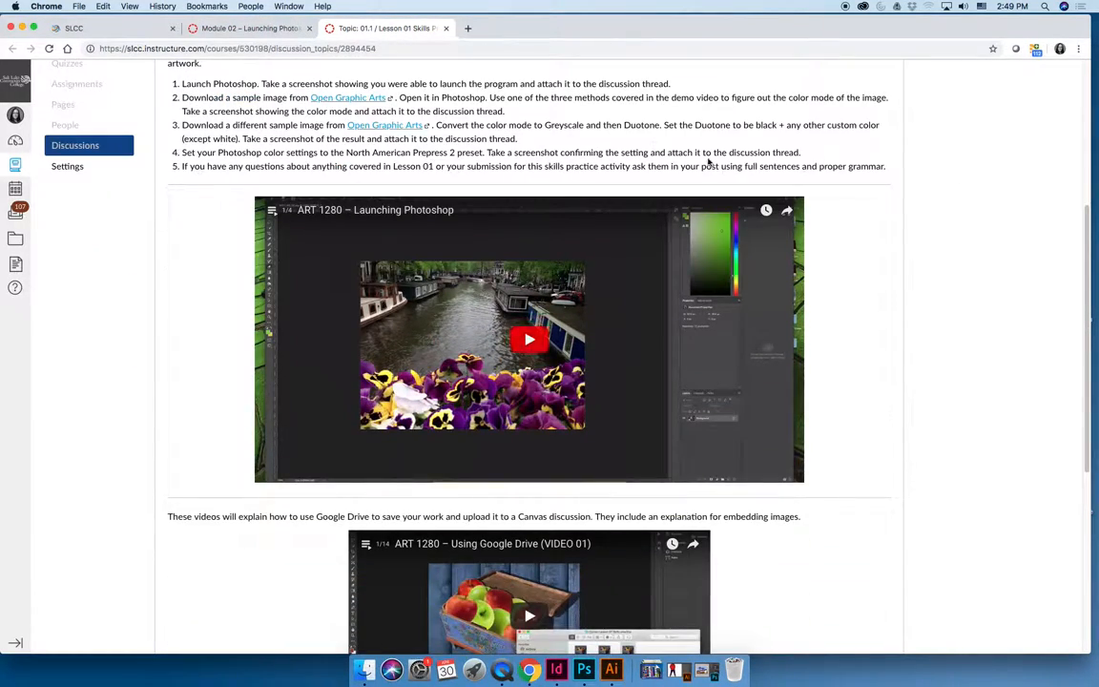
mouse_move(260, 378)
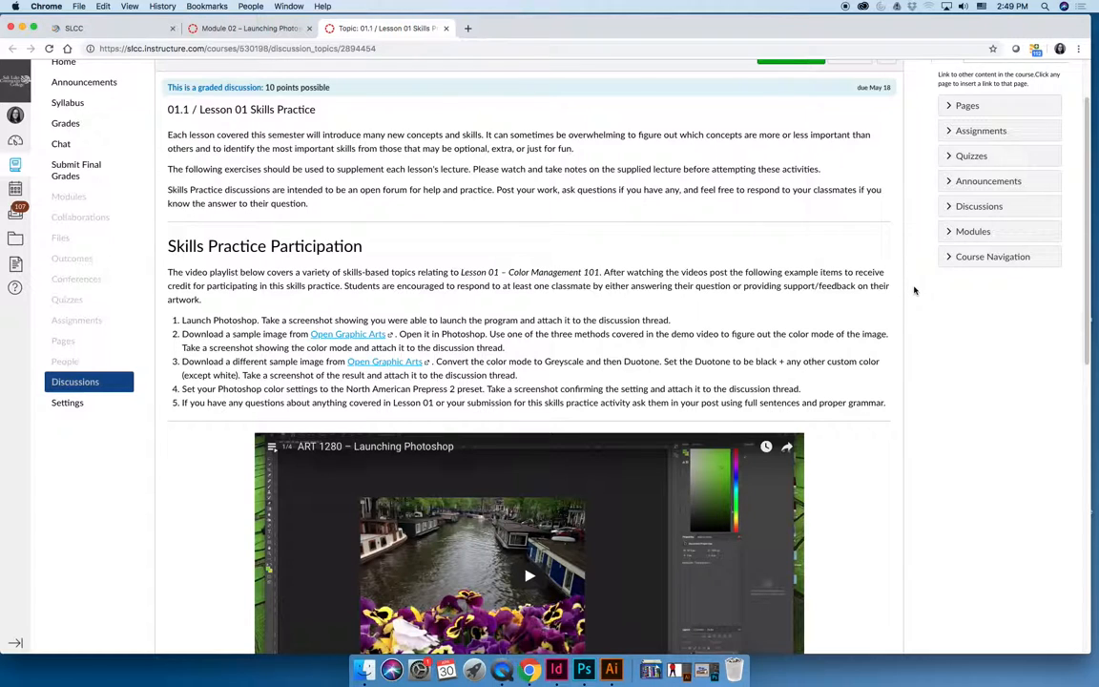
mouse_move(906, 263)
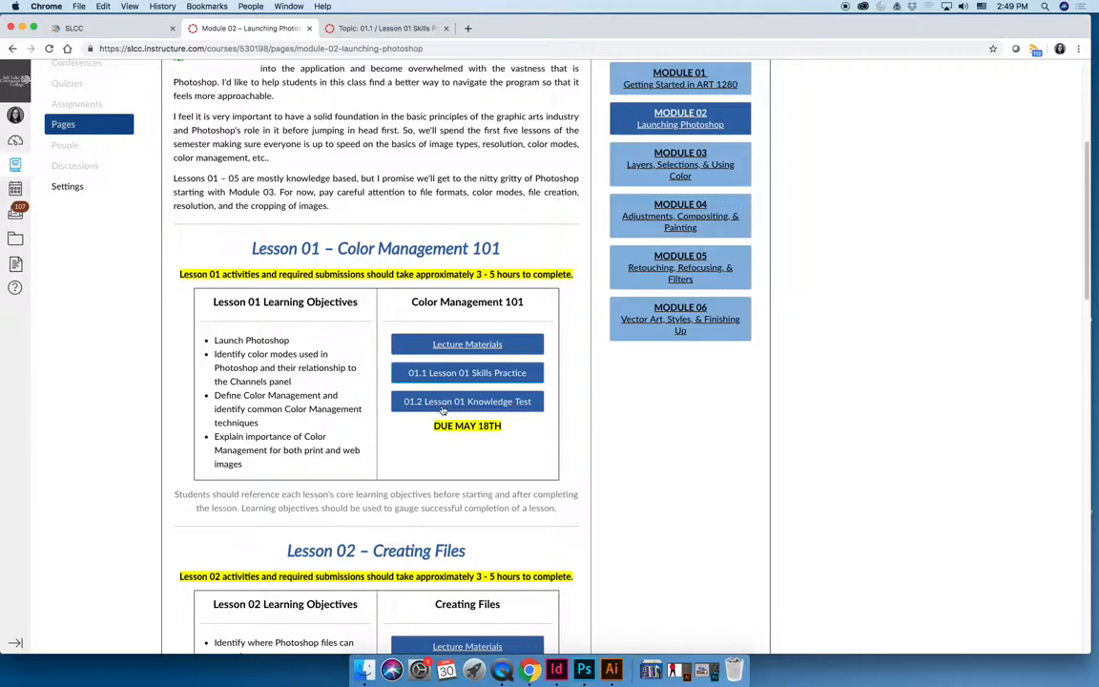
- Open the 01.2 Lesson 01 Knowledge Test: a 15-point quiz allowing two attempts
click(466, 401)
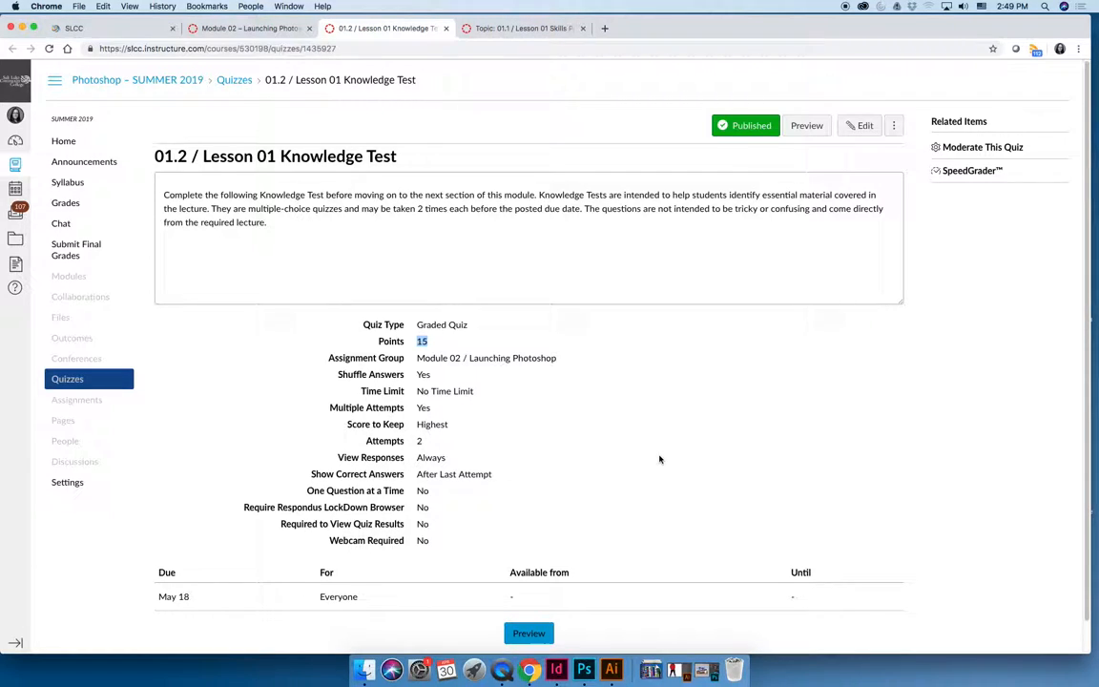
mouse_move(521, 439)
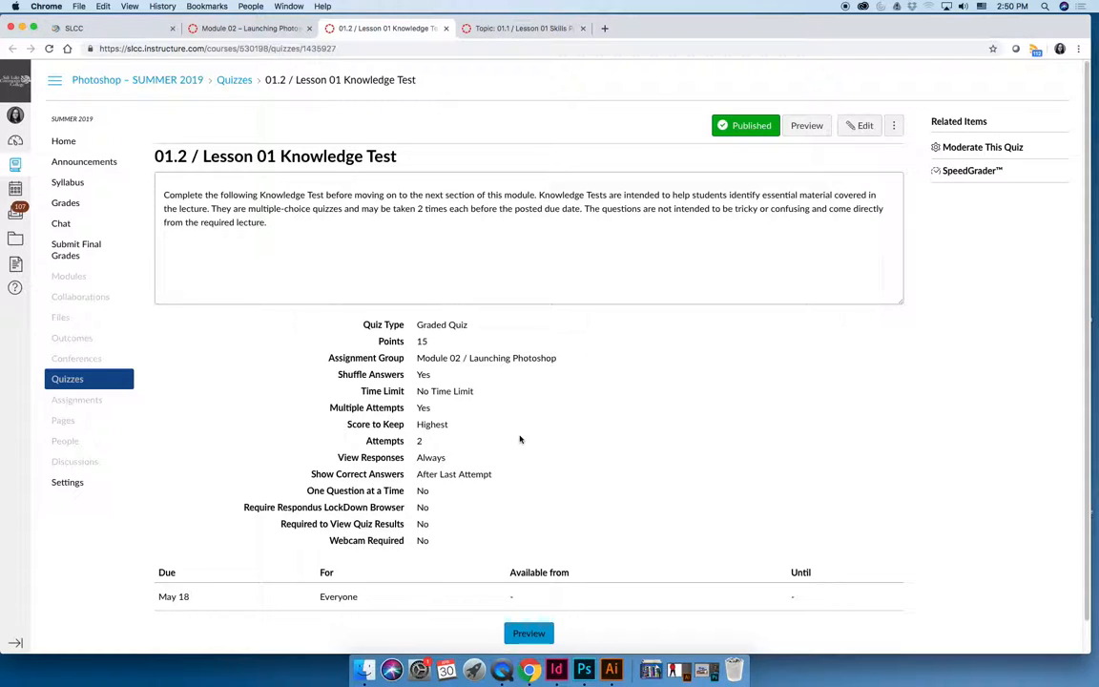
mouse_move(463, 121)
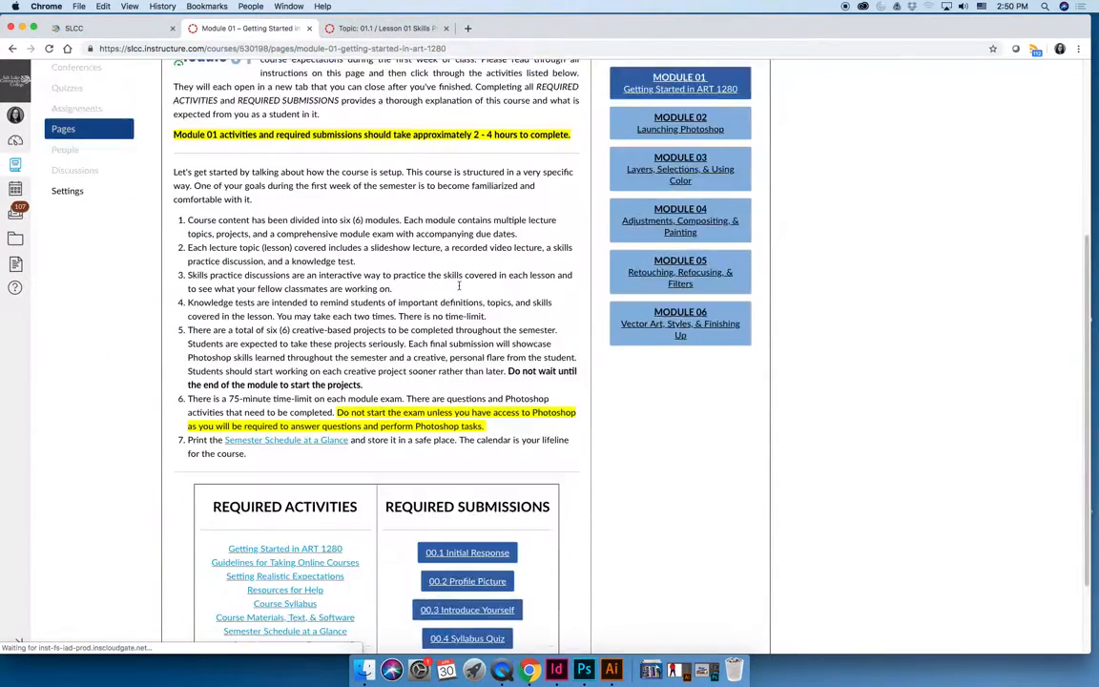
- Select MODULE 02 Launching Photoshop from the Course Modules sidebar
scroll(down, 3)
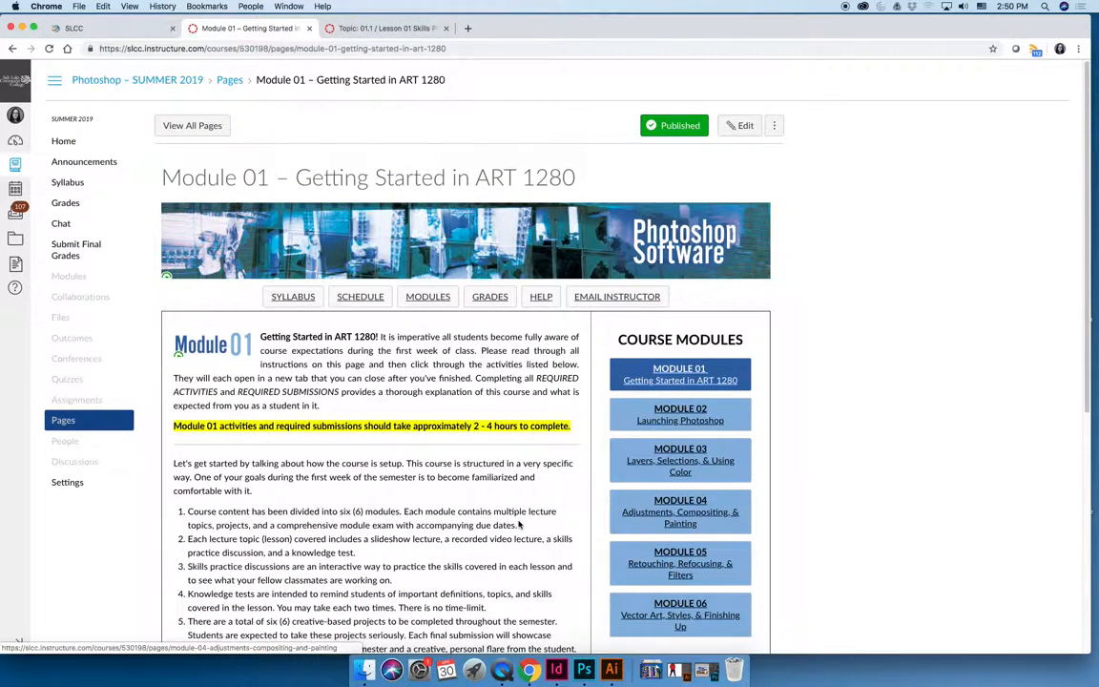
click(679, 414)
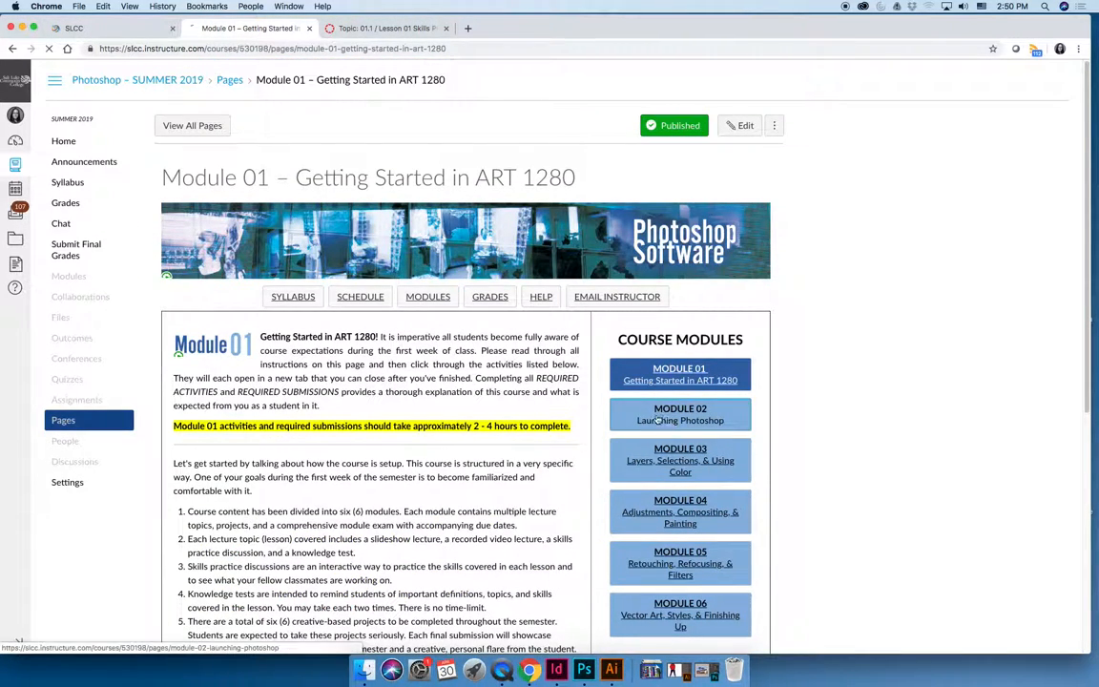
click(680, 420)
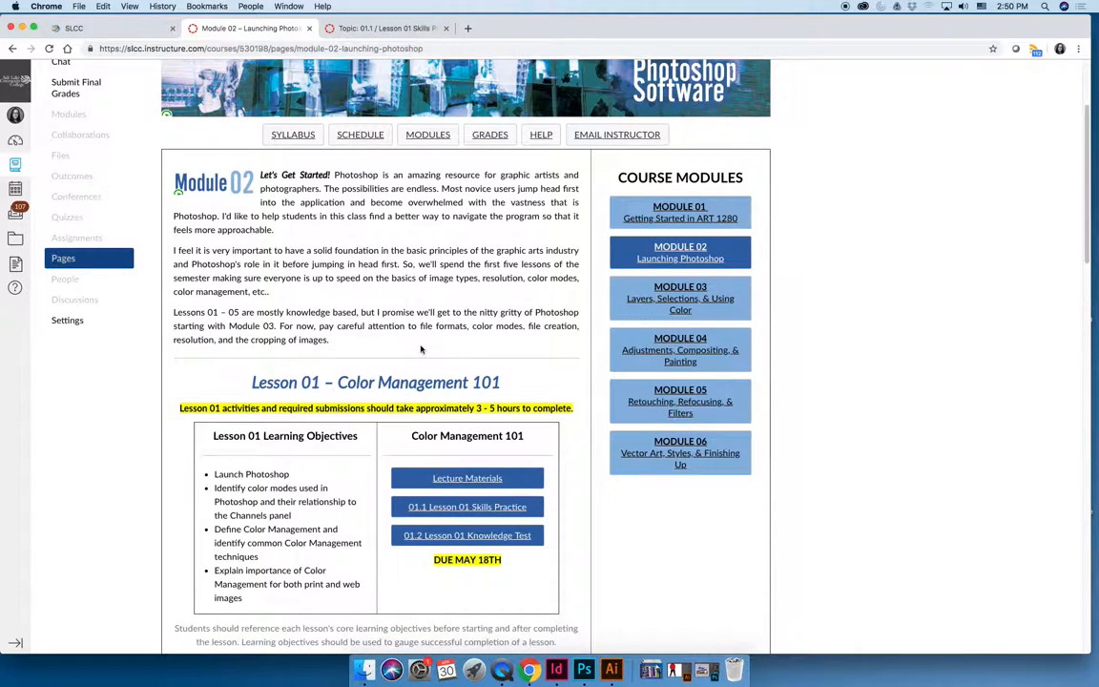